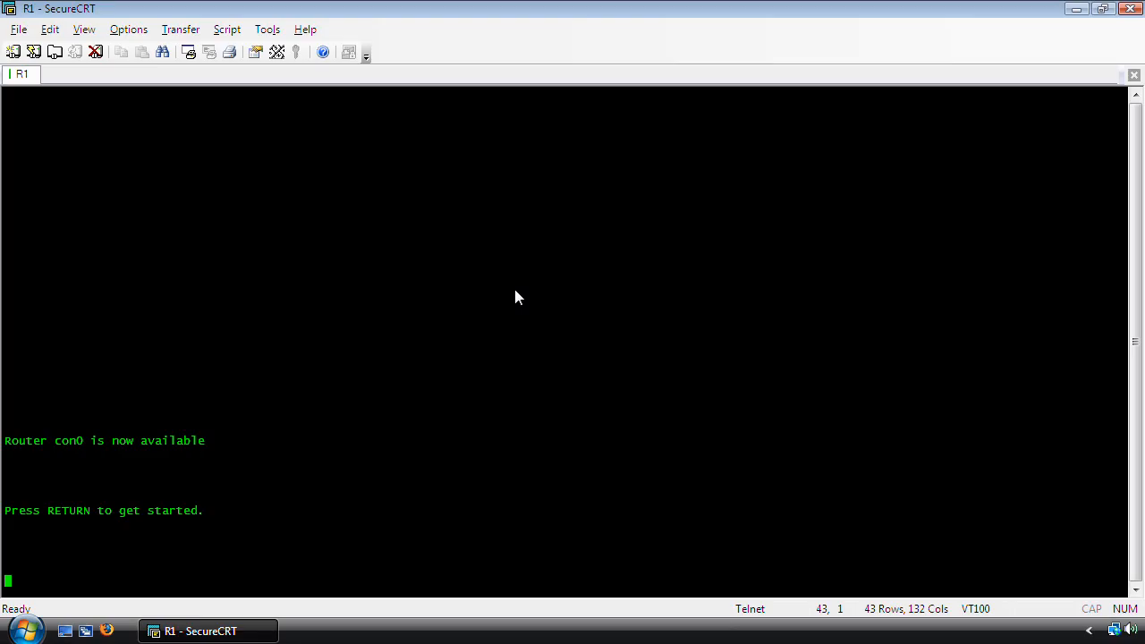
mouse_move(1117, 39)
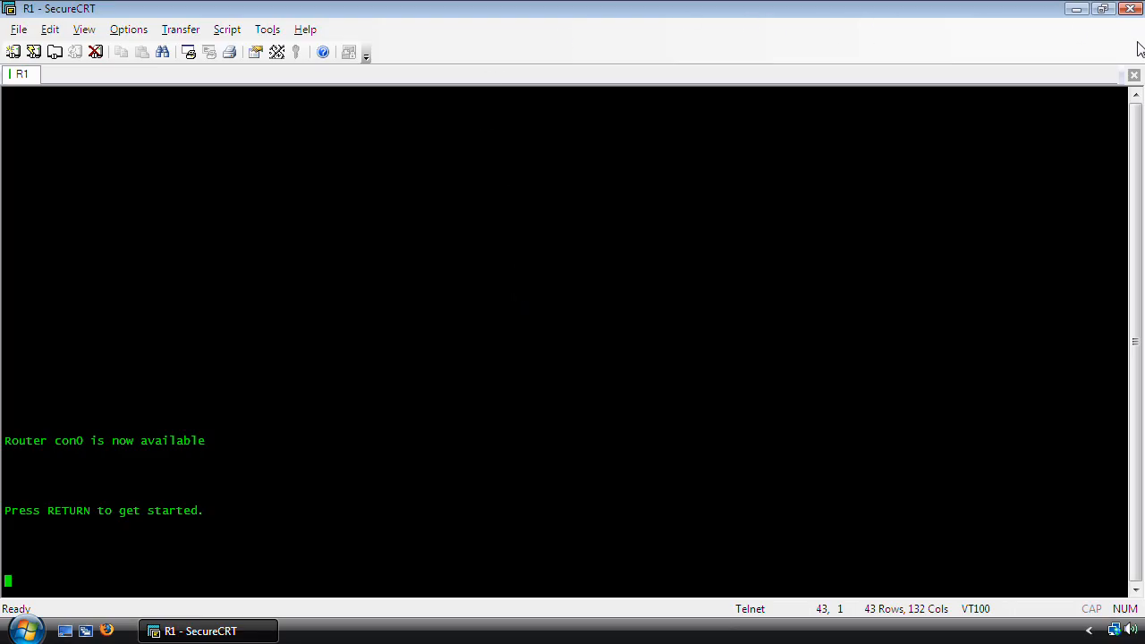
Step: Run 'sh ver' to show the C2600's IOS 12.4(15)T8 details, then restore the terminal window
click(1071, 10)
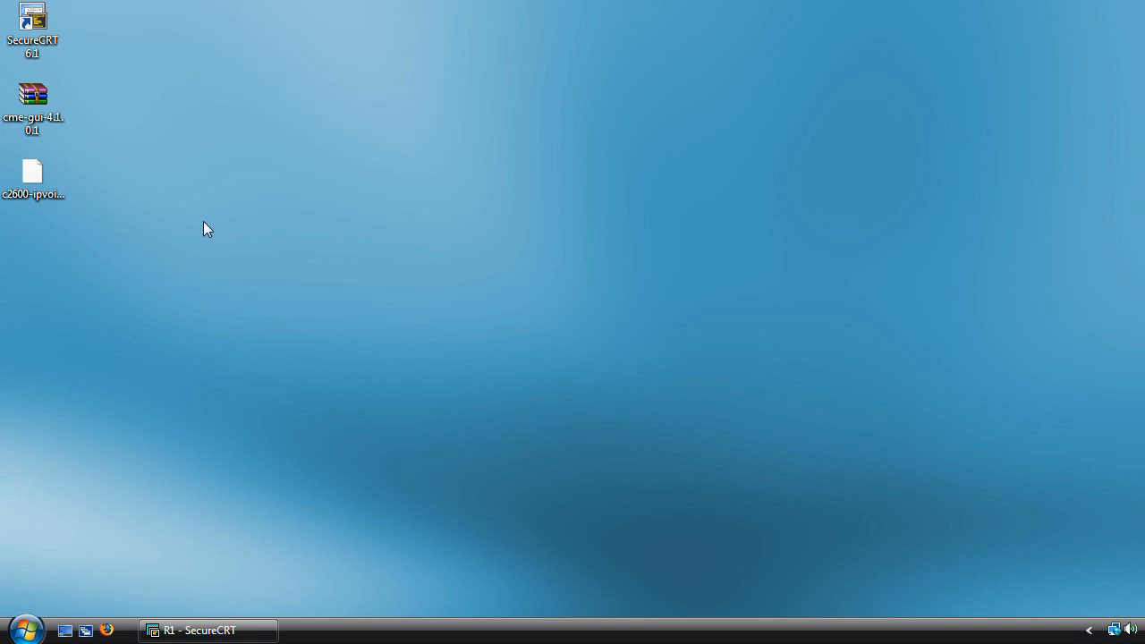
mouse_move(277, 292)
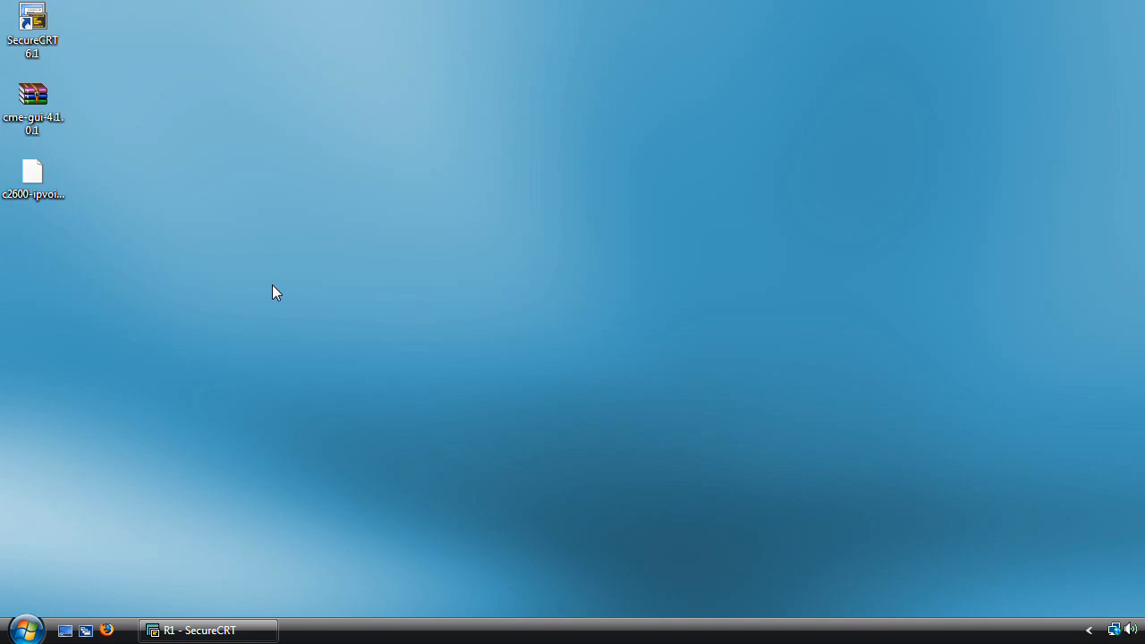
mouse_move(332, 234)
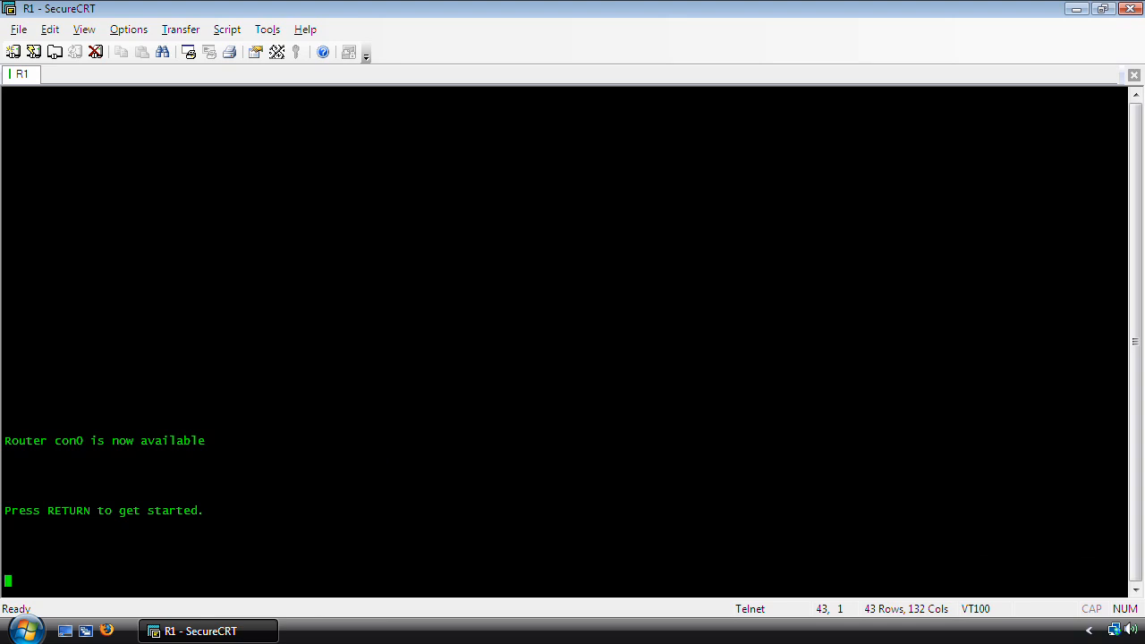
text(sh ver)
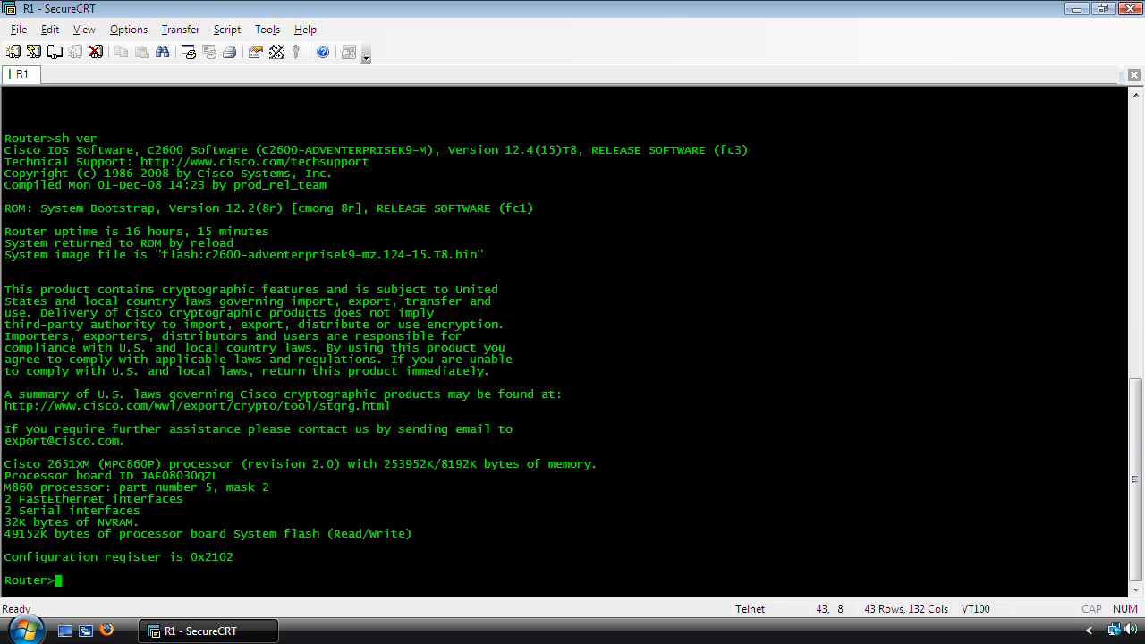
mouse_move(1077, 18)
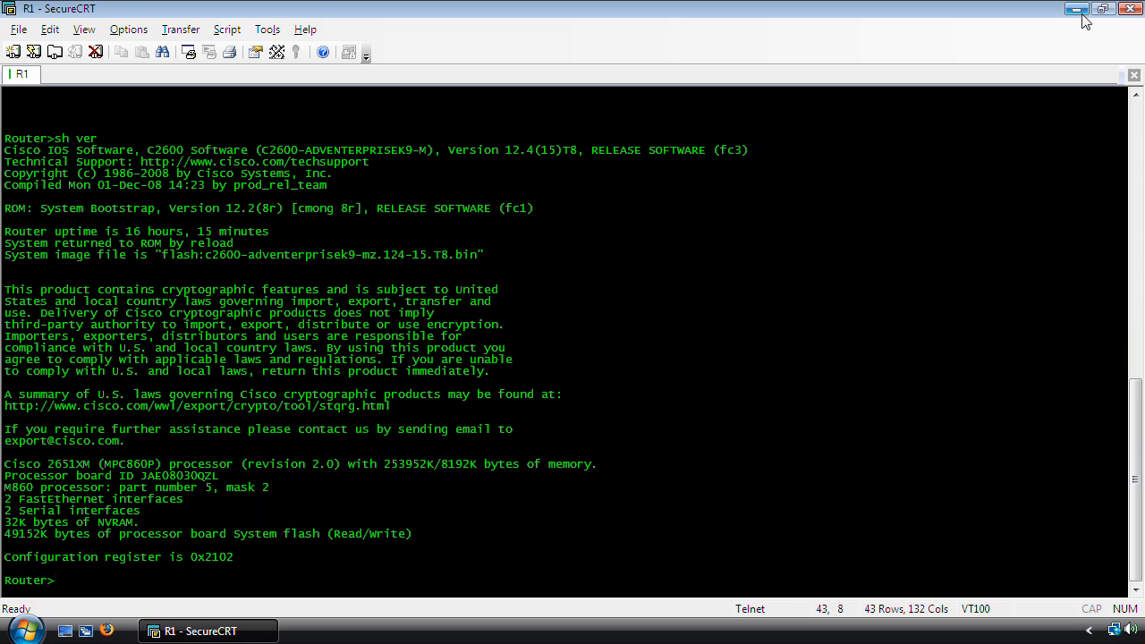
click(1074, 10)
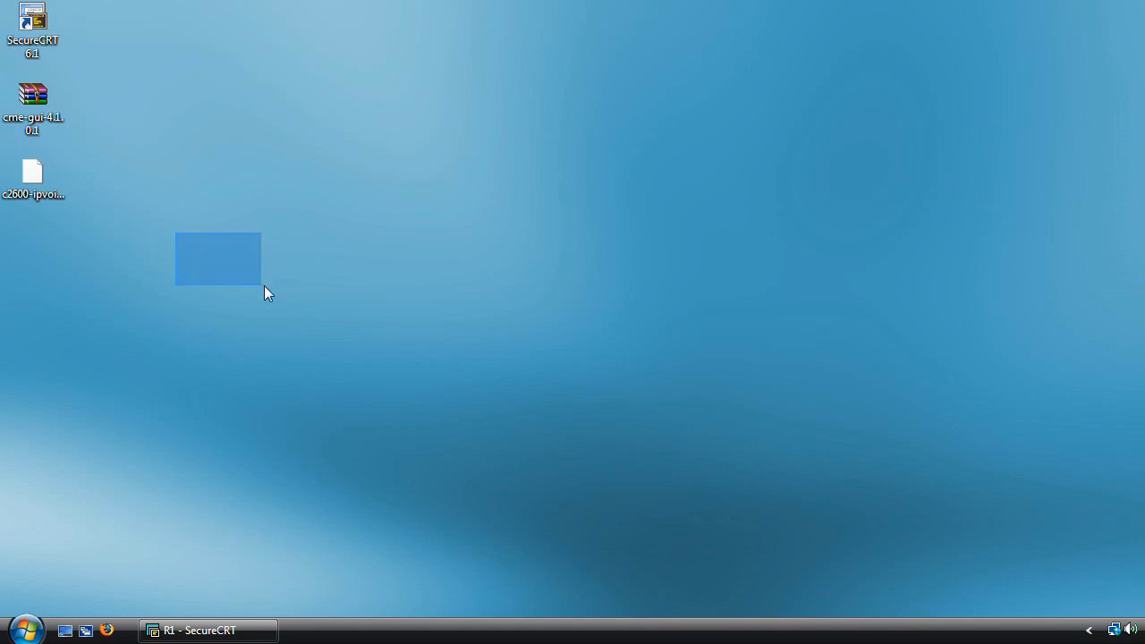
click(188, 266)
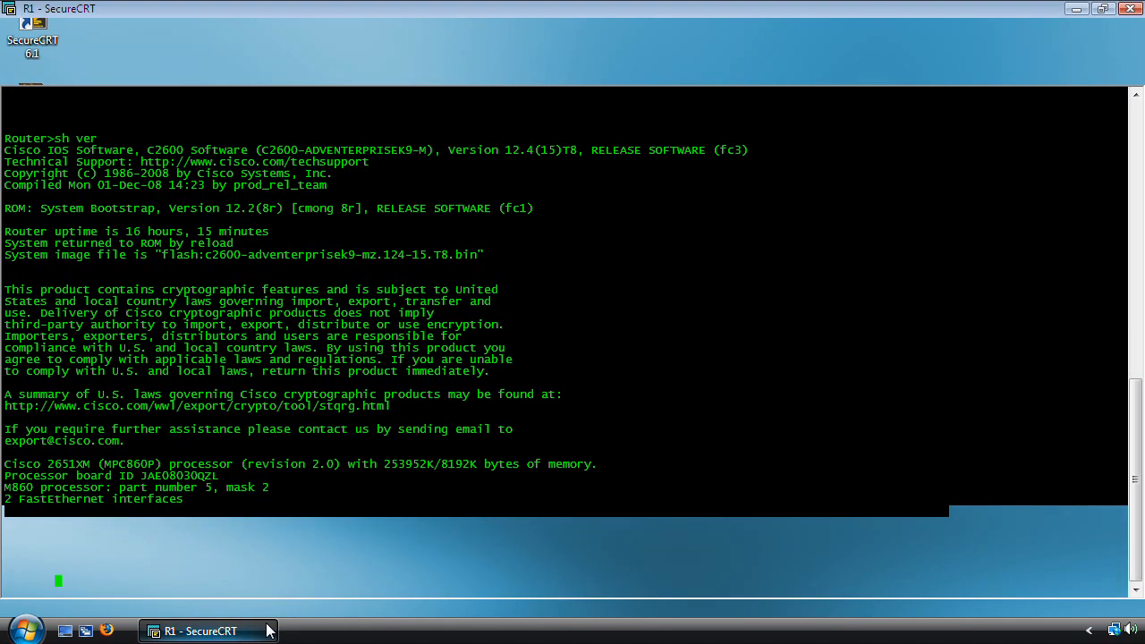
click(208, 630)
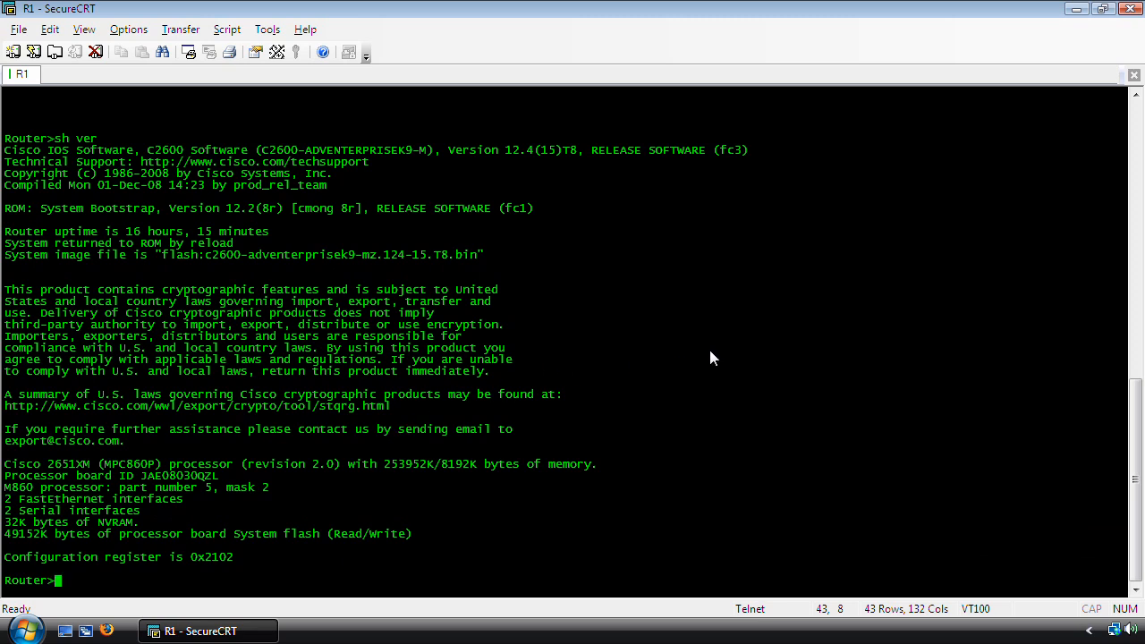
mouse_move(687, 336)
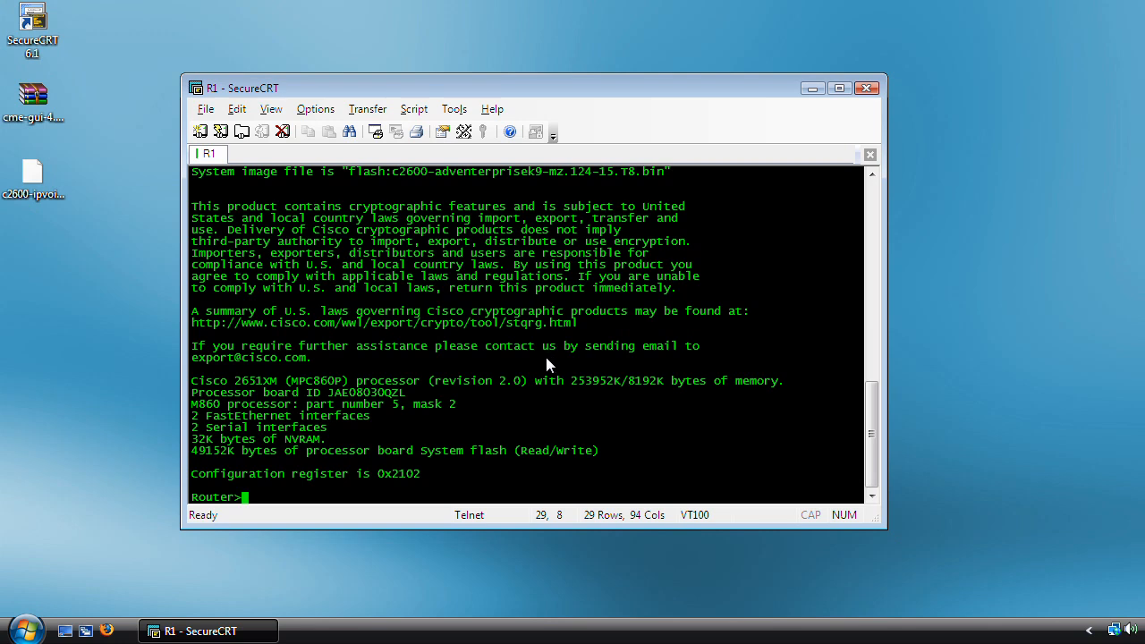
mouse_move(592, 394)
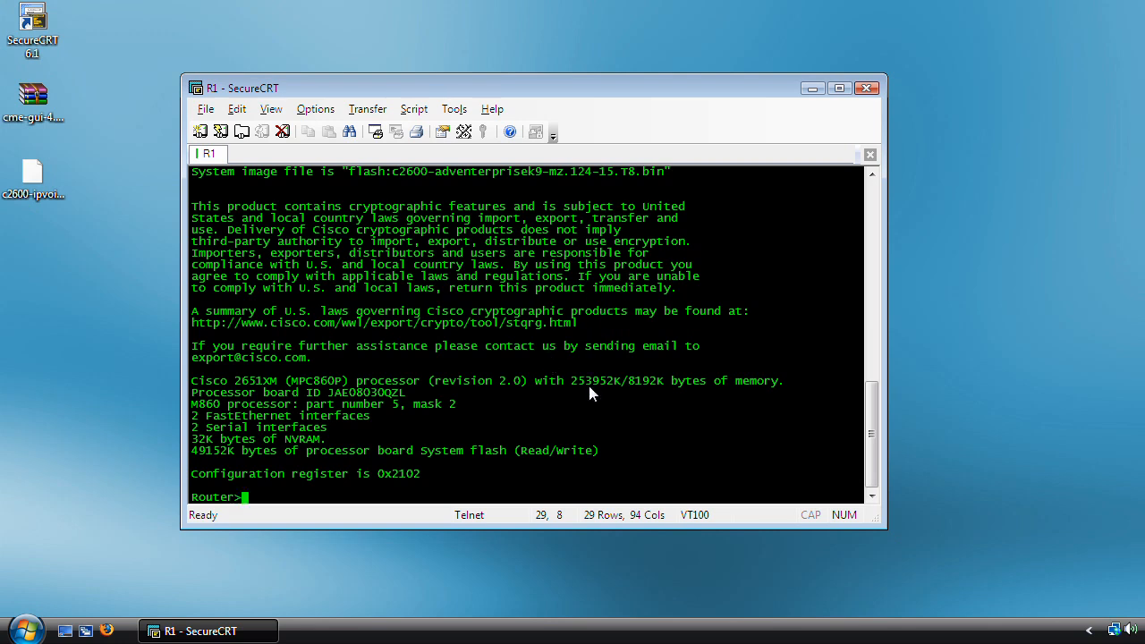
mouse_move(494, 425)
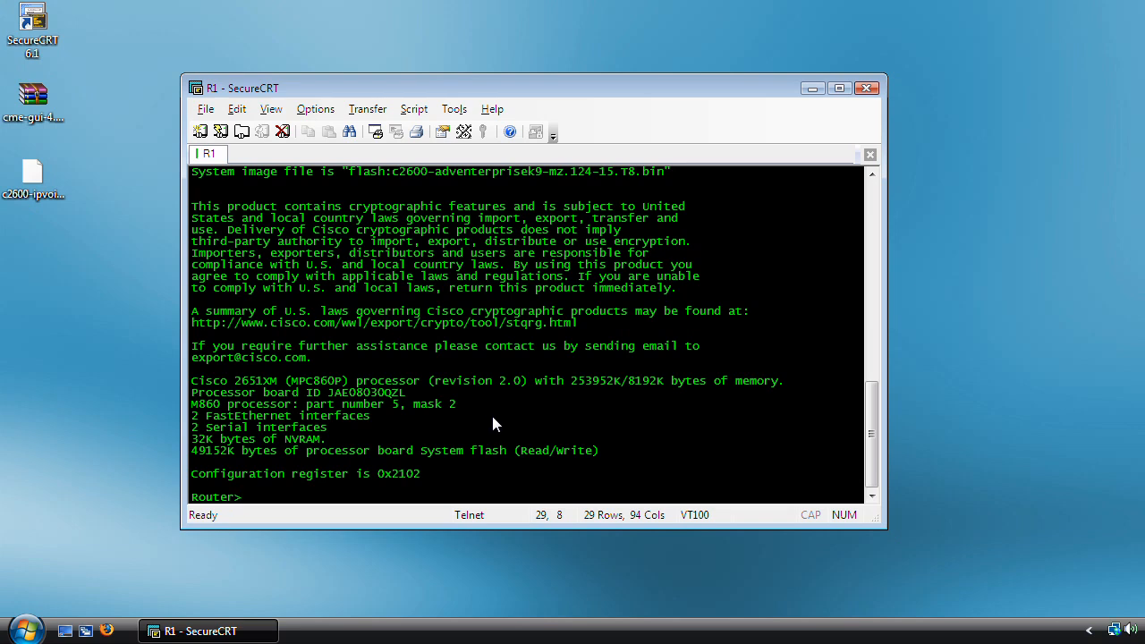
Step: Enter enable mode and assign FastEthernet0/0 the address 10.1.1.1 255.255.255.0
text(en)
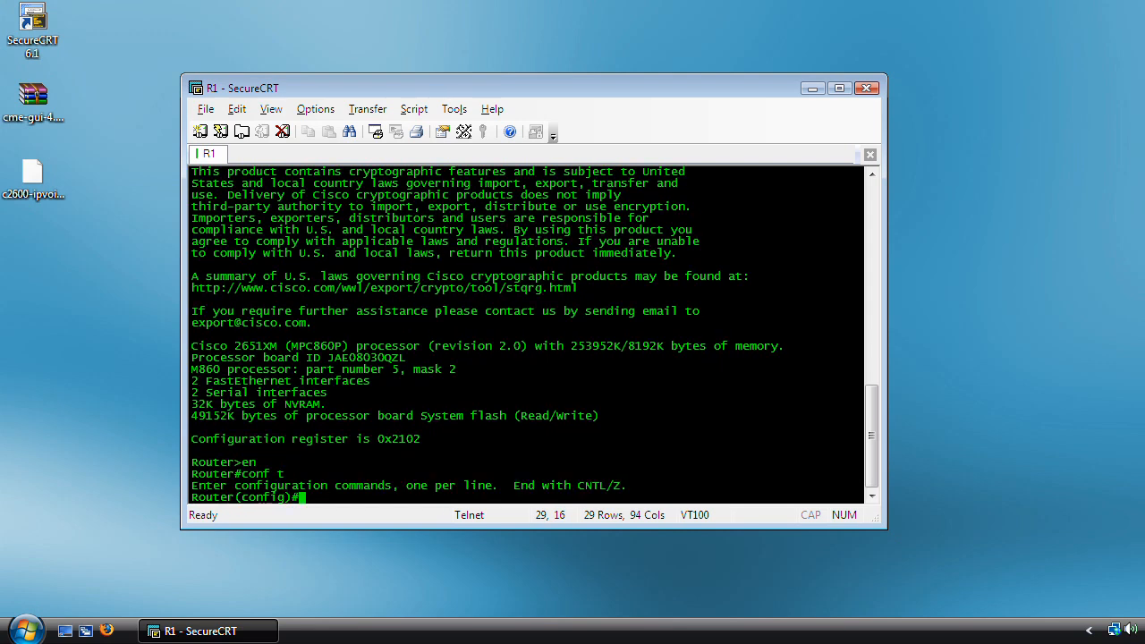
text(i)
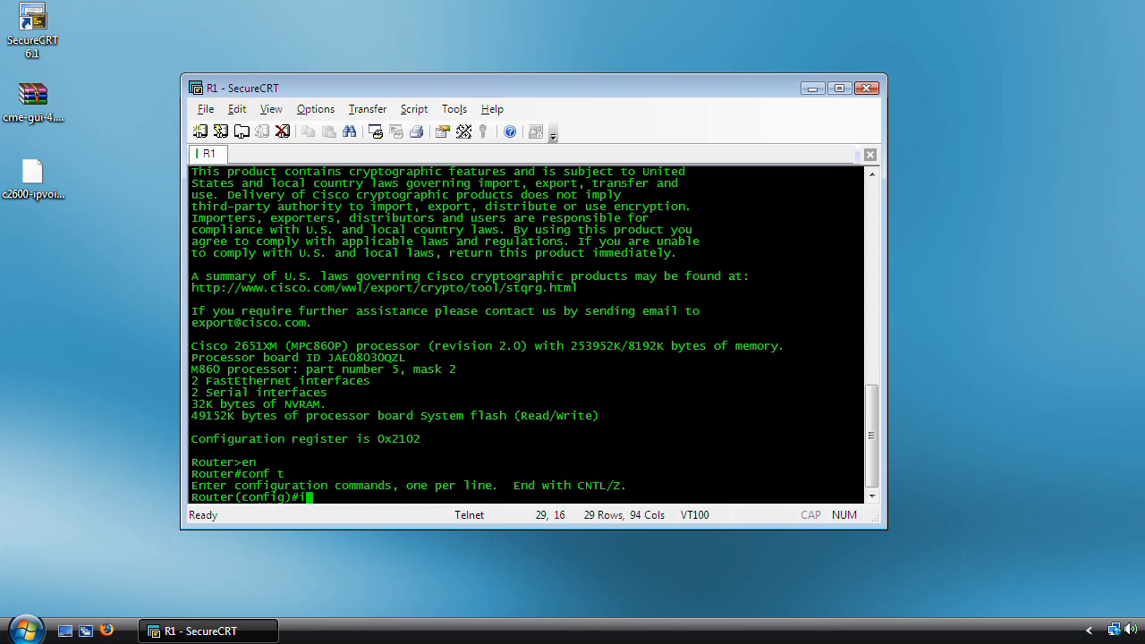
text(nt f0/0)
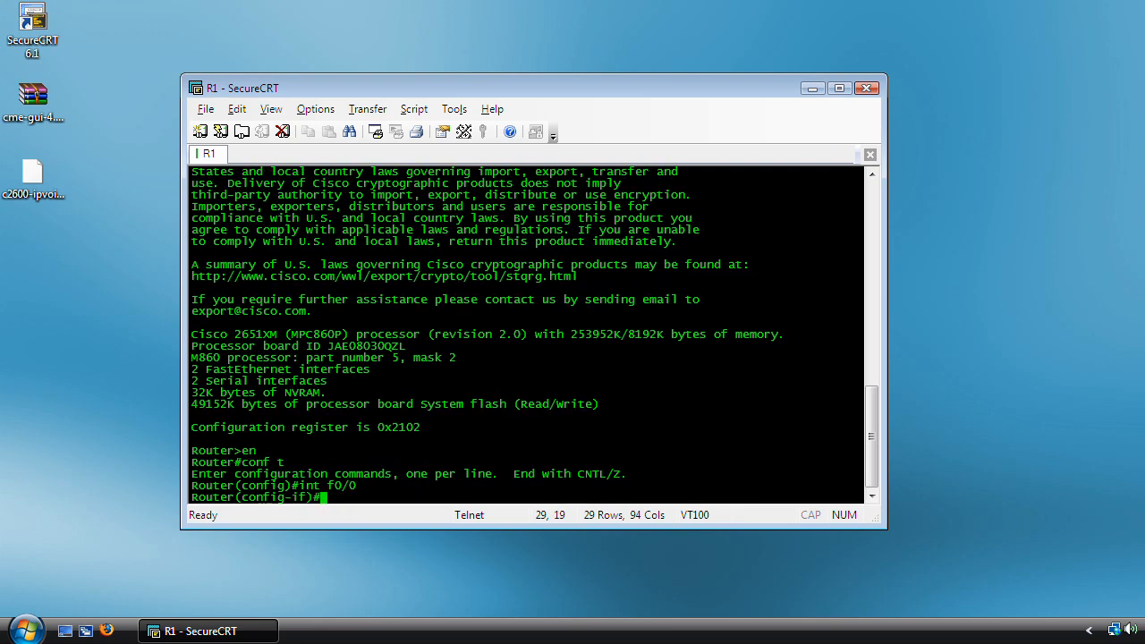
text(i)
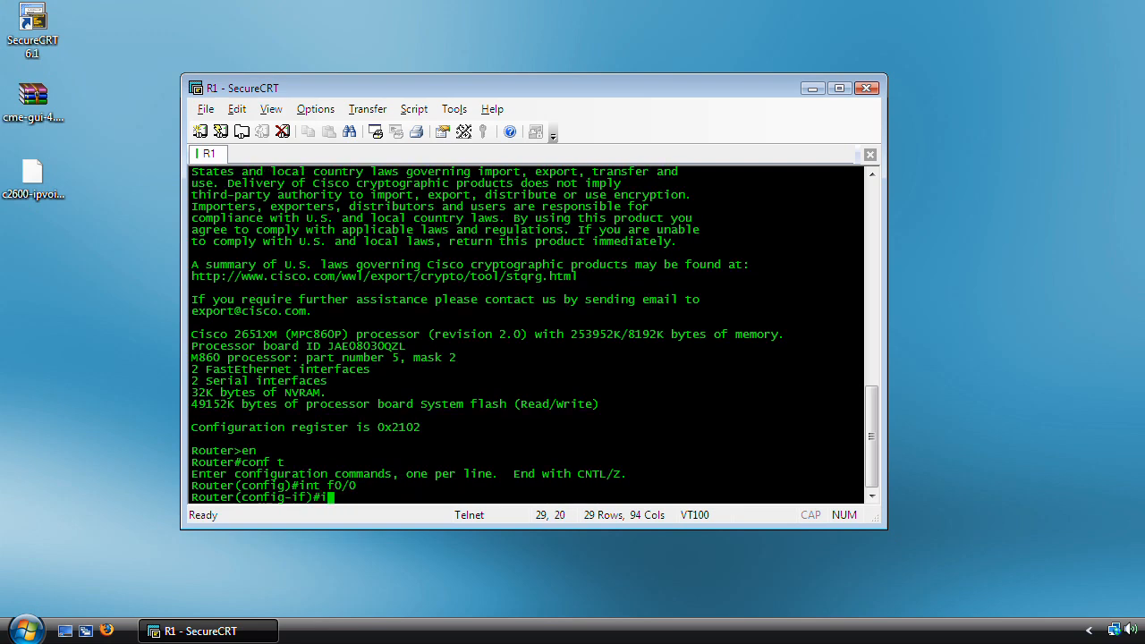
text(p add 172.16.)
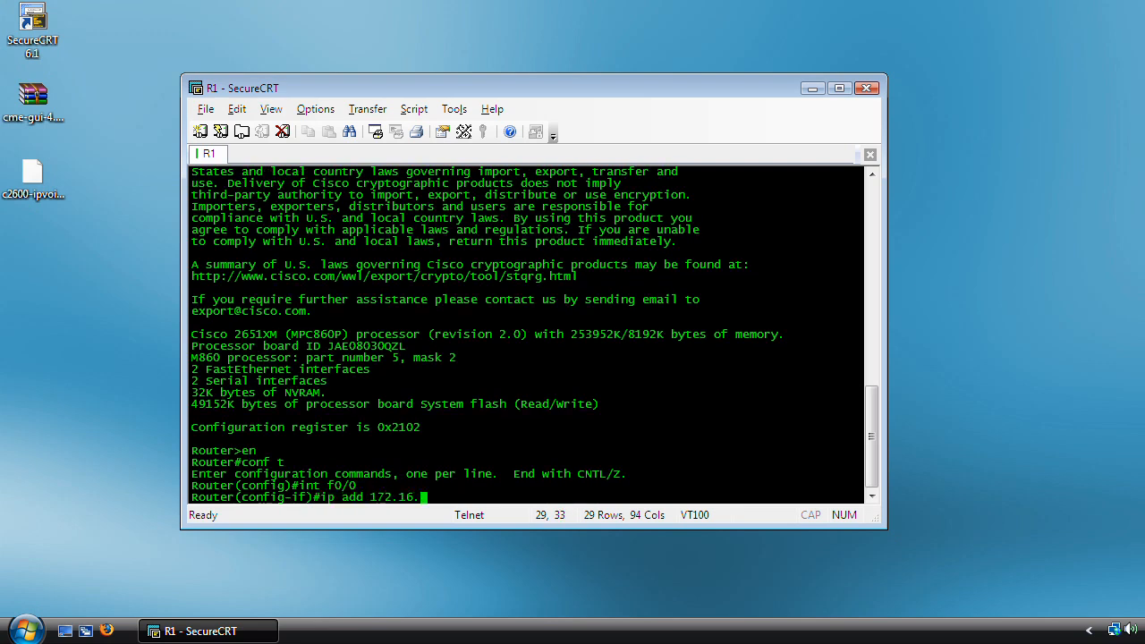
key(BackSpace)
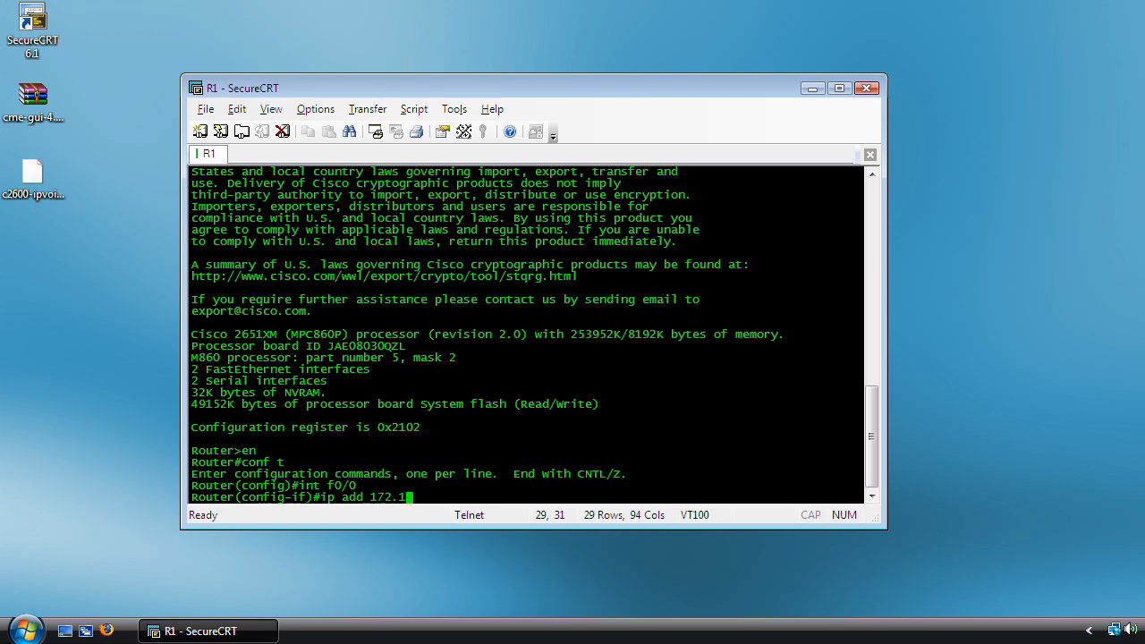
text(10.1.1.1)
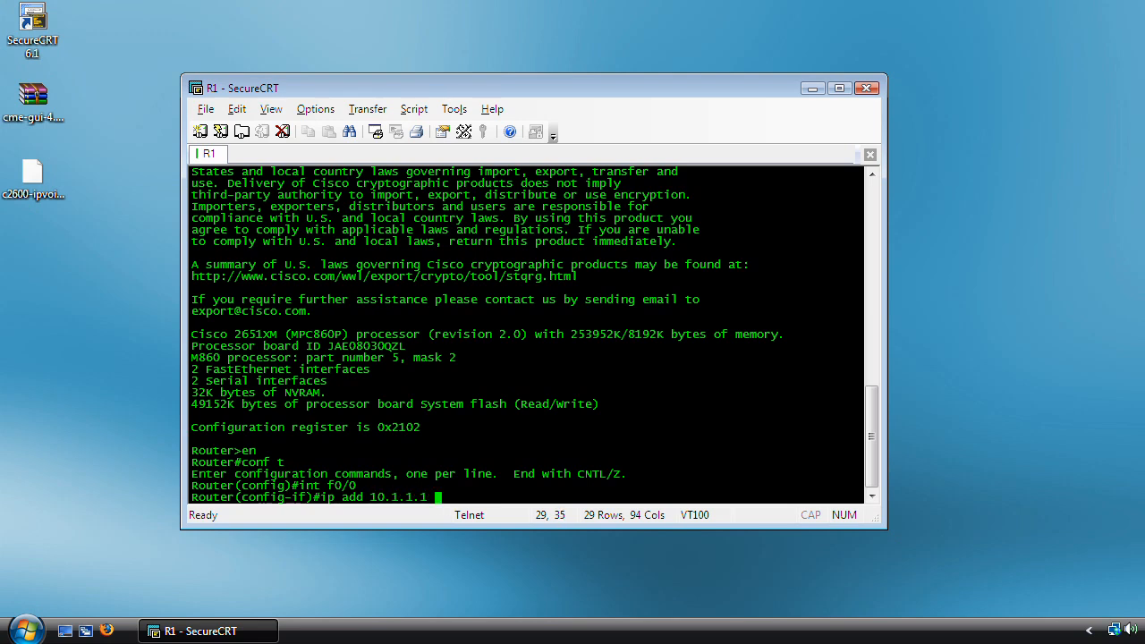
text(255.255.255.0)
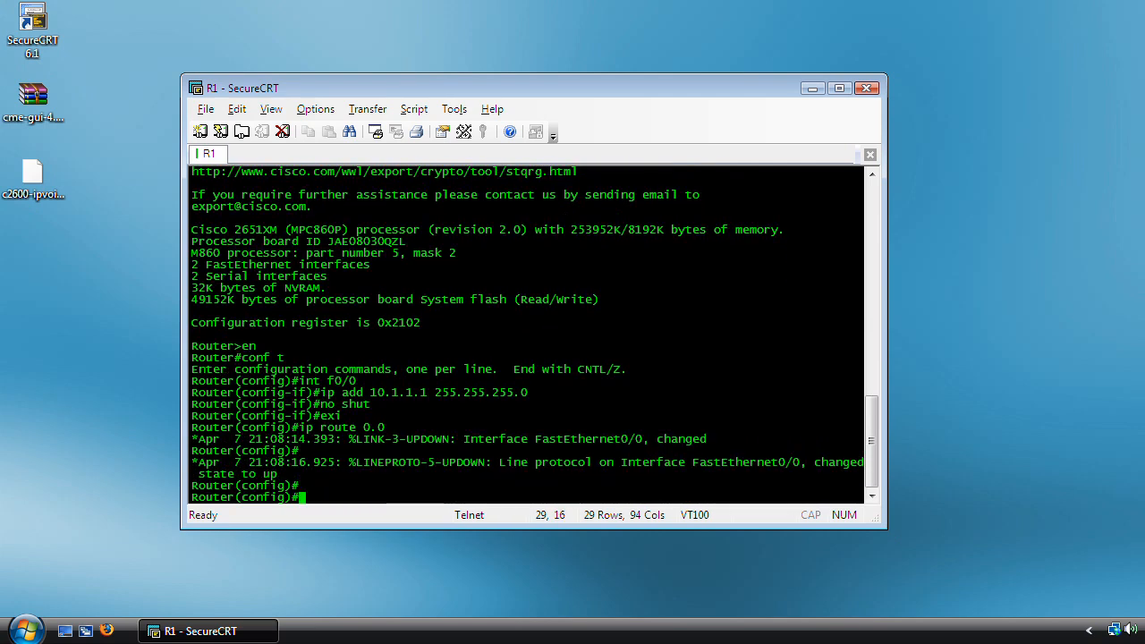
Step: Add default route via 10.1.1.254, synchronous console logging, and no domain lookup
text(ip route 0.0.0.0 0.0.0.0 10.1.1.254)
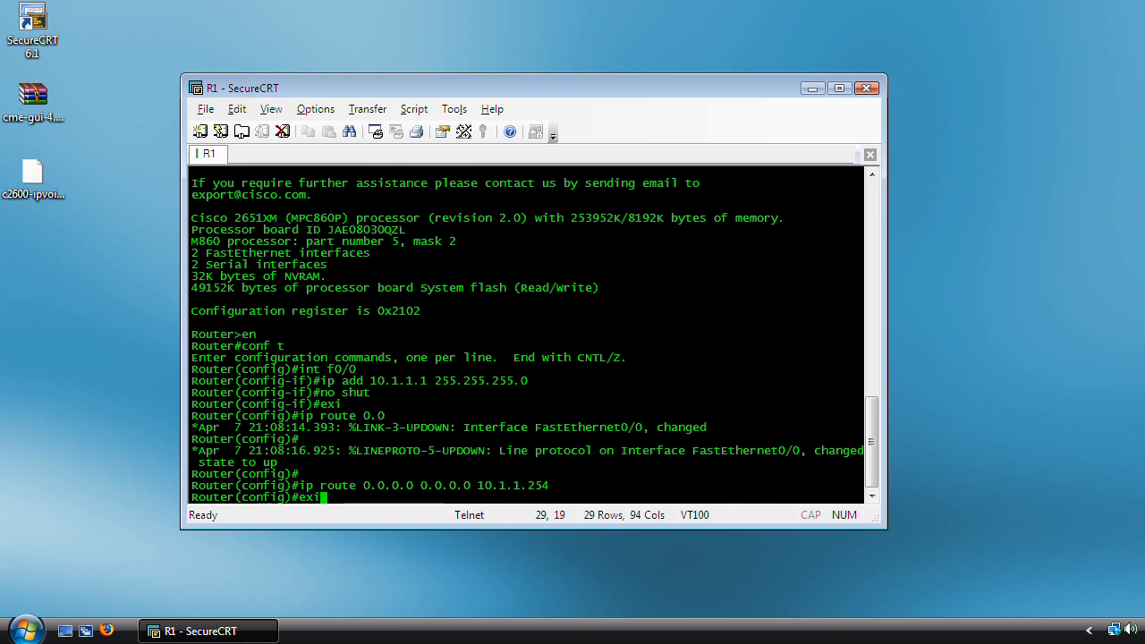
key(Return)
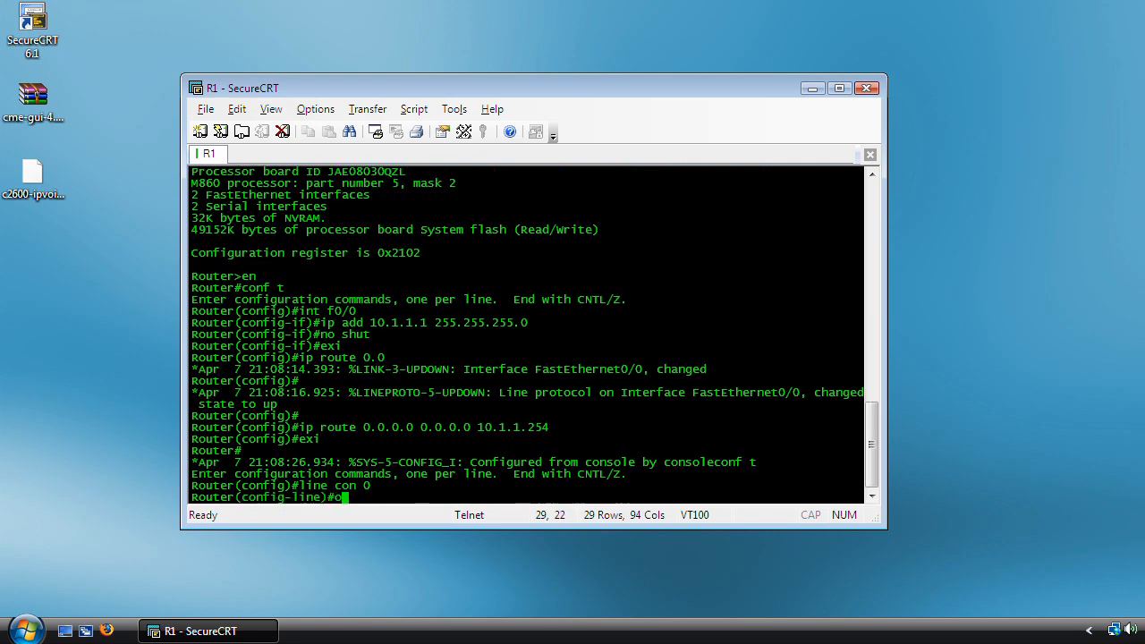
text(logging sync)
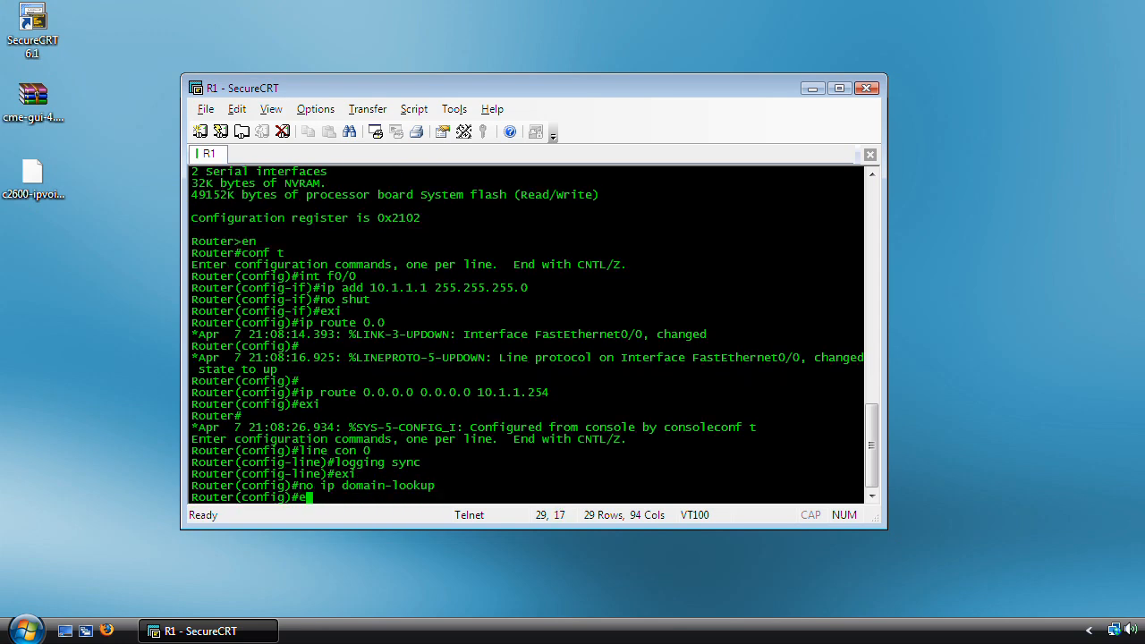
key(Return)
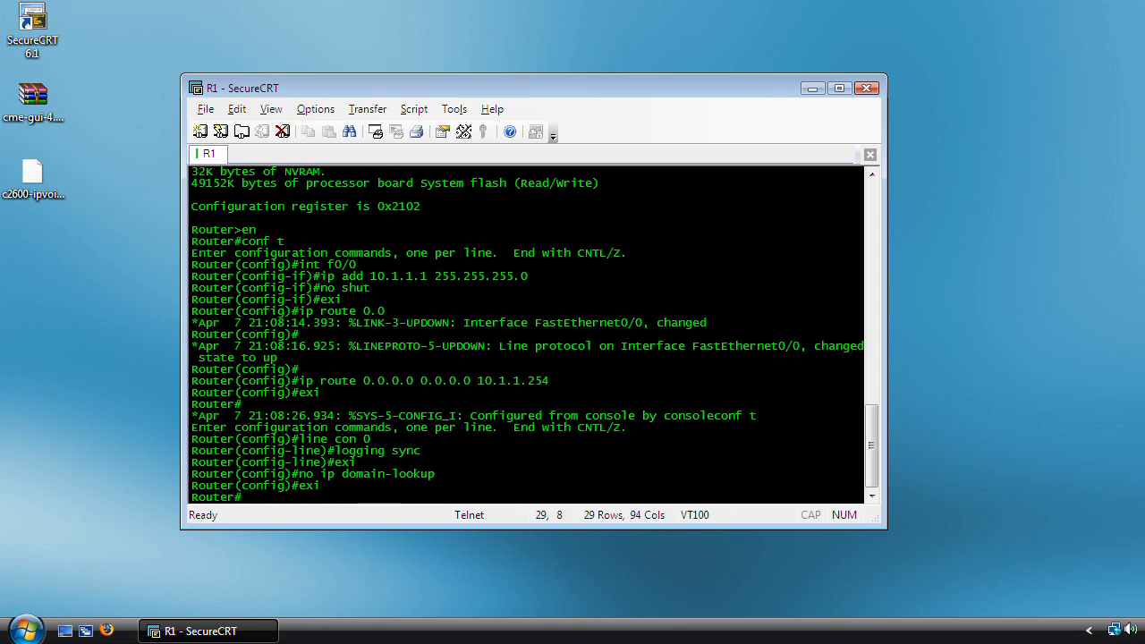
Step: Ping 10.1.1.254 and 172.16.20.105, then launch SolarWinds TFTP Server
text(ping 10.1.1.254)
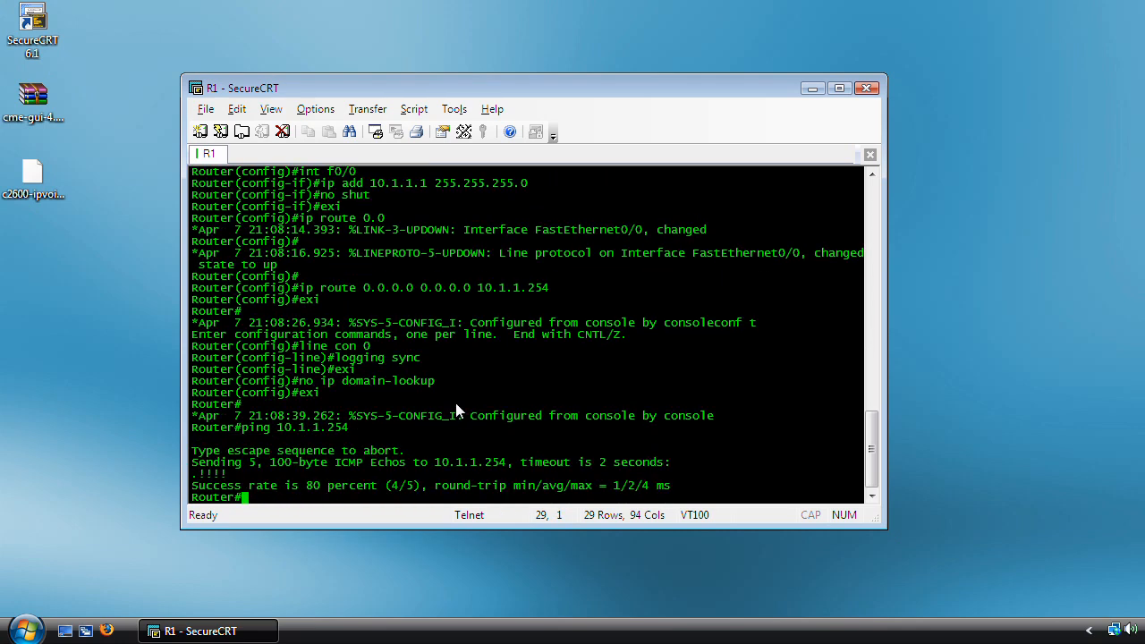
text(ping 10.1.1.25)
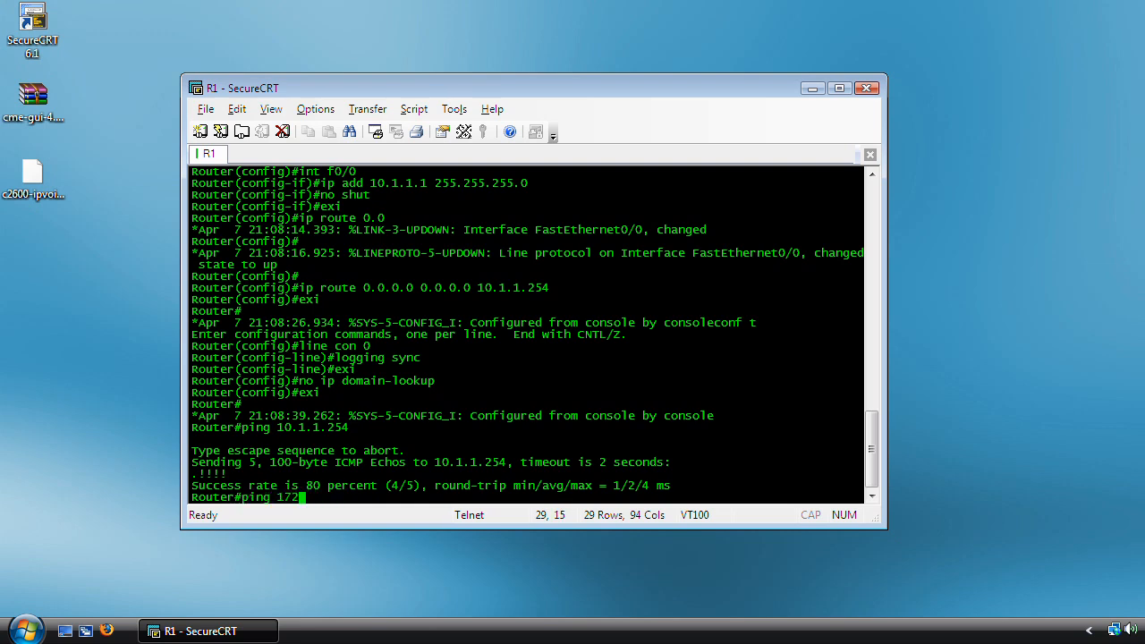
text(16.20.10.)
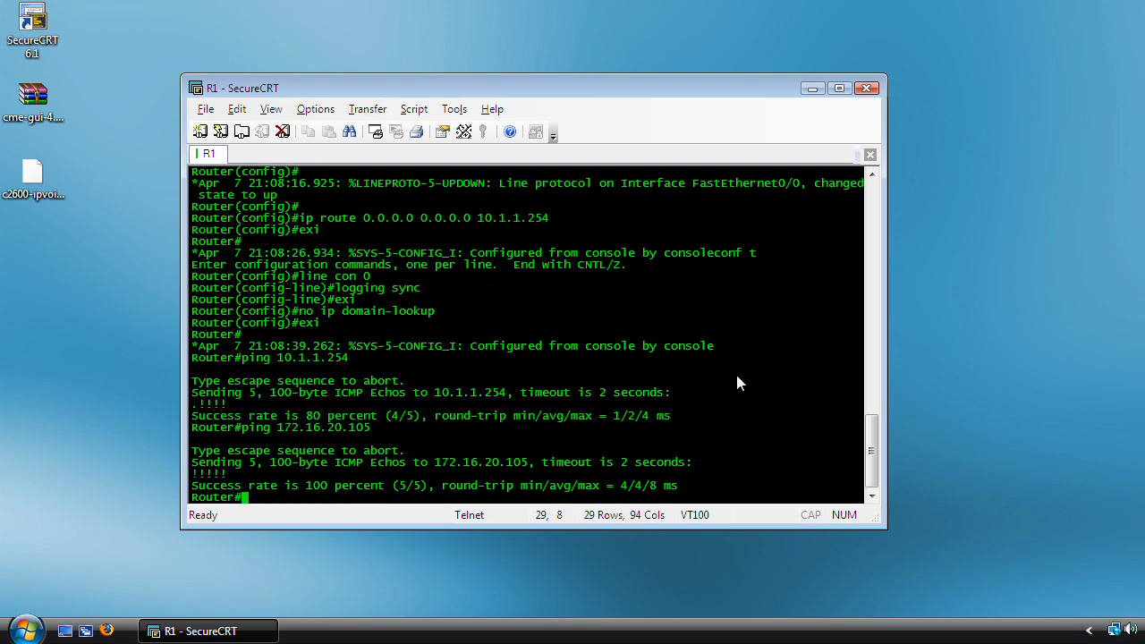
click(22, 628)
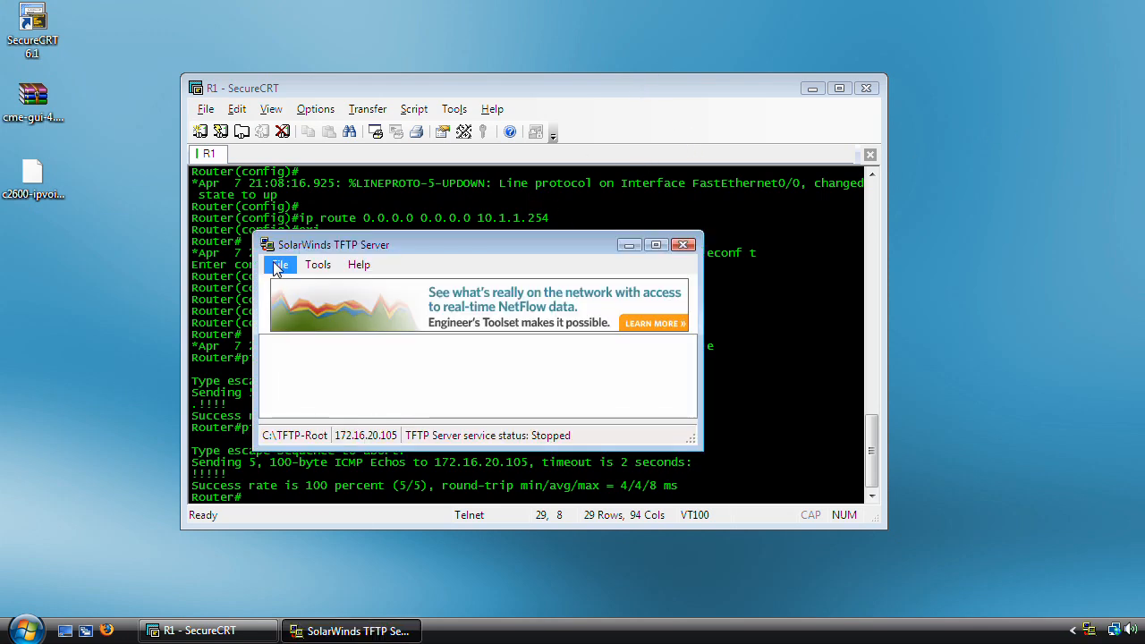
Step: Open the TFTP server settings showing root folder C:\TFTP-Root on 172.16.20.105
click(280, 263)
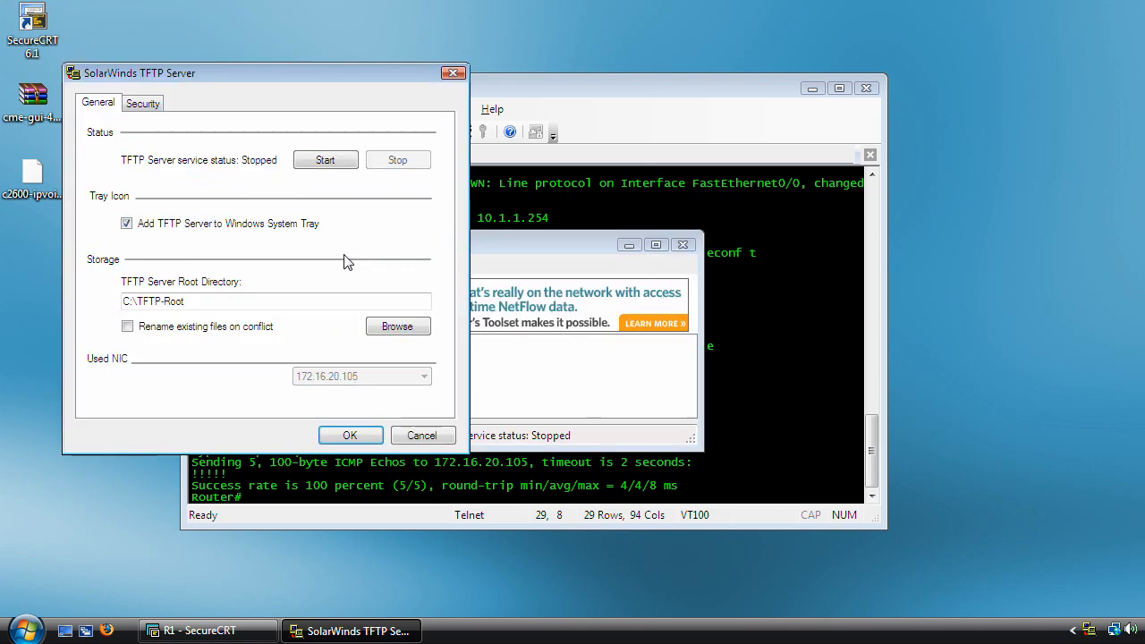
click(325, 159)
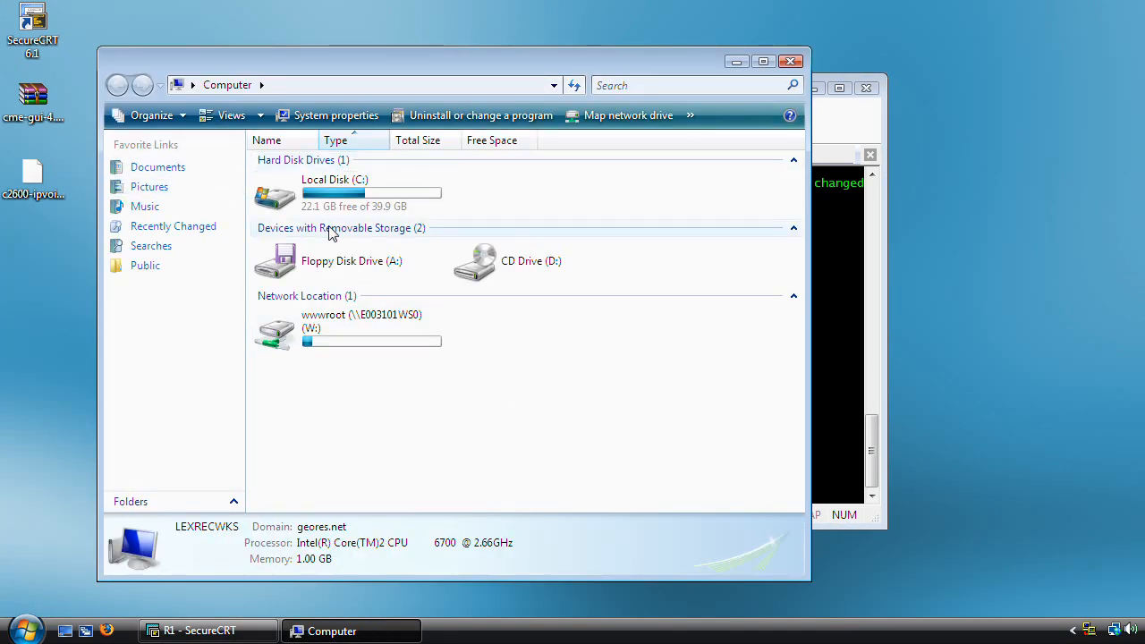
Step: Browse to C:\TFTP-Root and copy the IP Voice image's file name
double_click(274, 195)
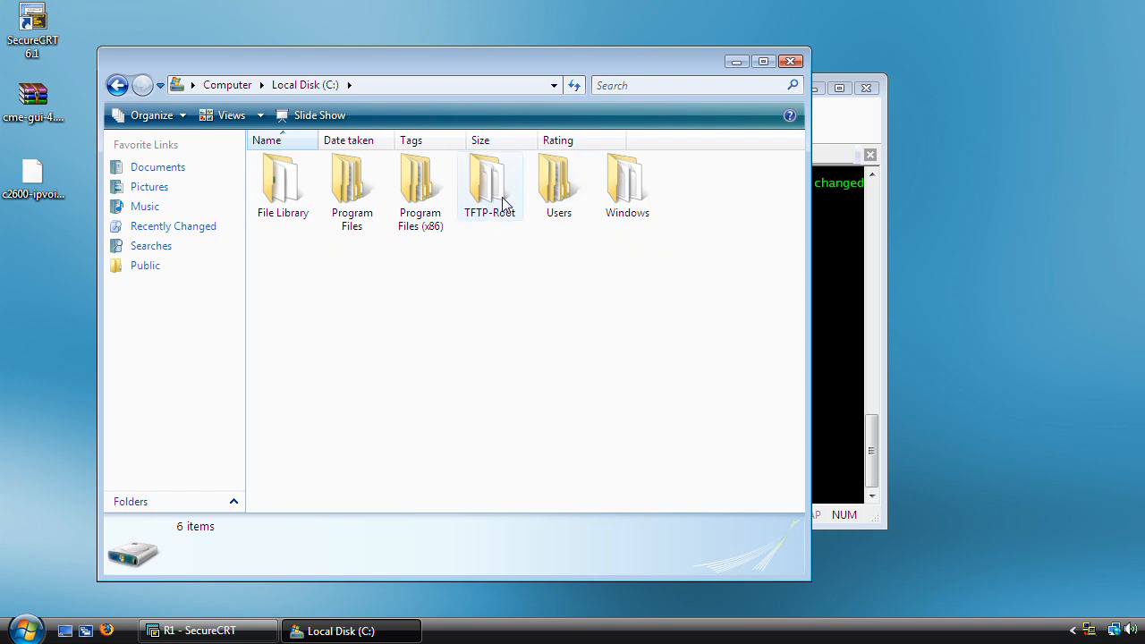
double_click(490, 176)
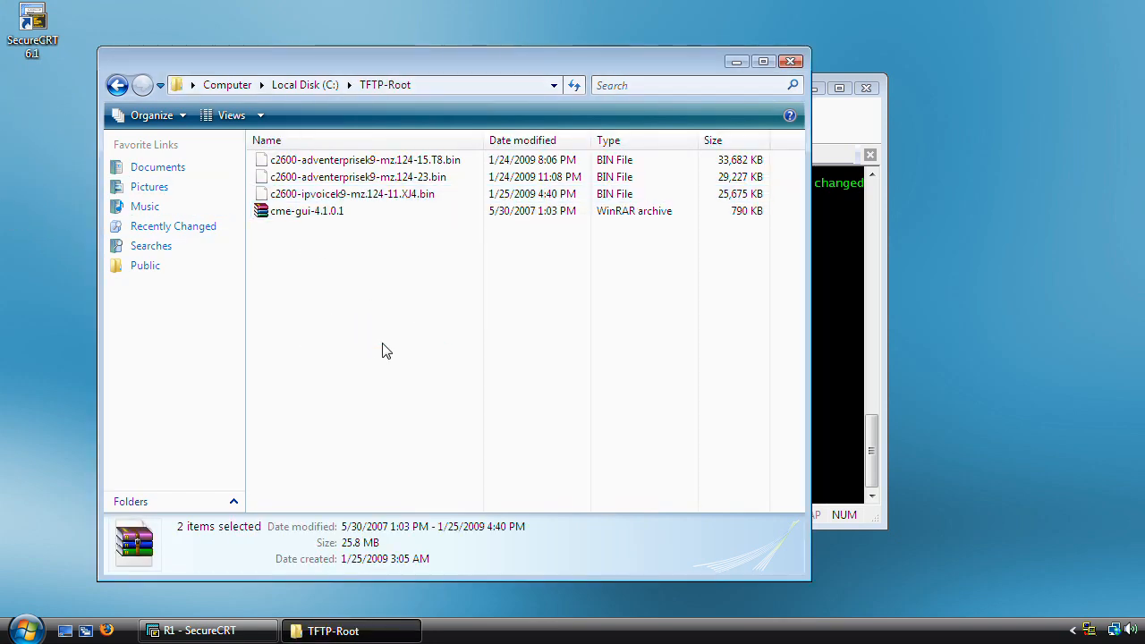
right_click(353, 193)
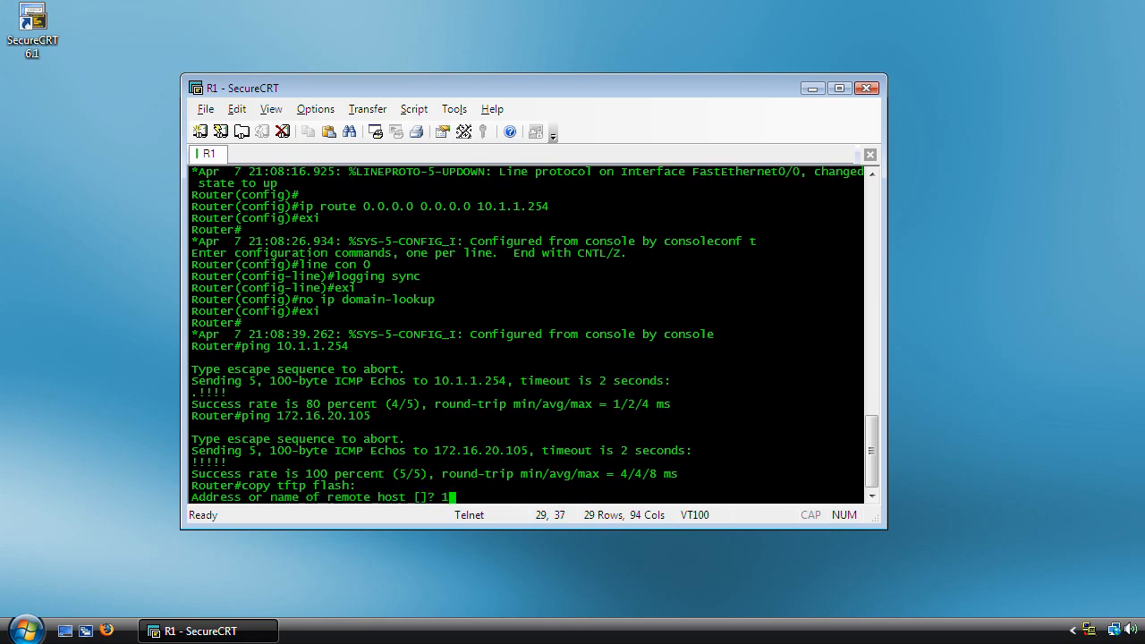
Step: Copy c2600-ipvoicek9-mz.124-11.XJ4.bin from 172.16.20.105 to flash, keeping the default file name
text(72.16.20.105)
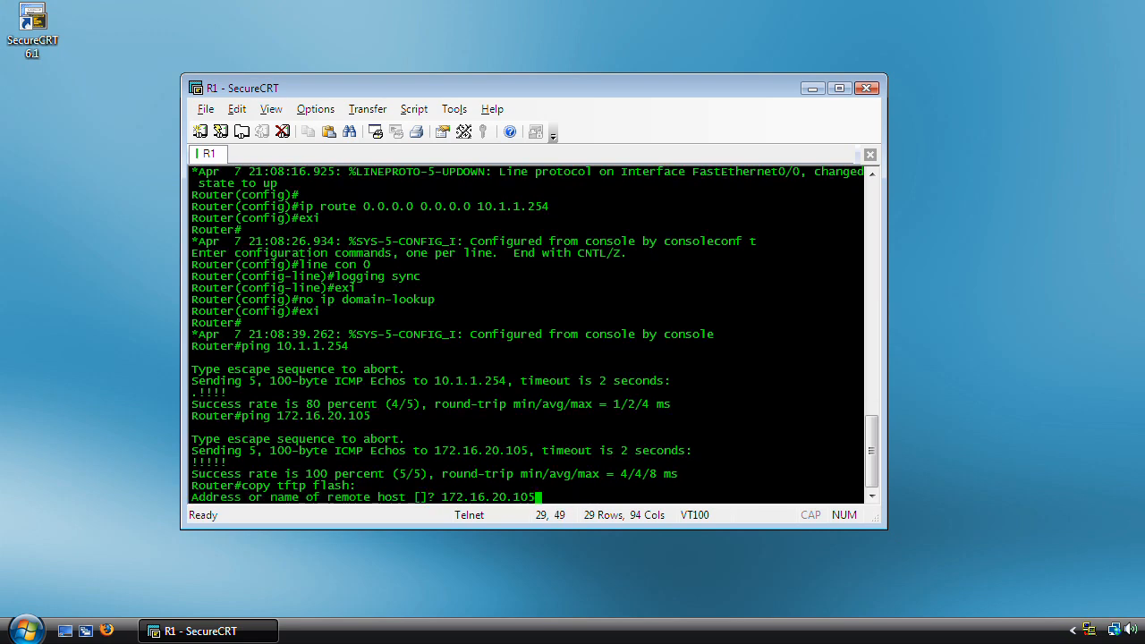
right_click(622, 399)
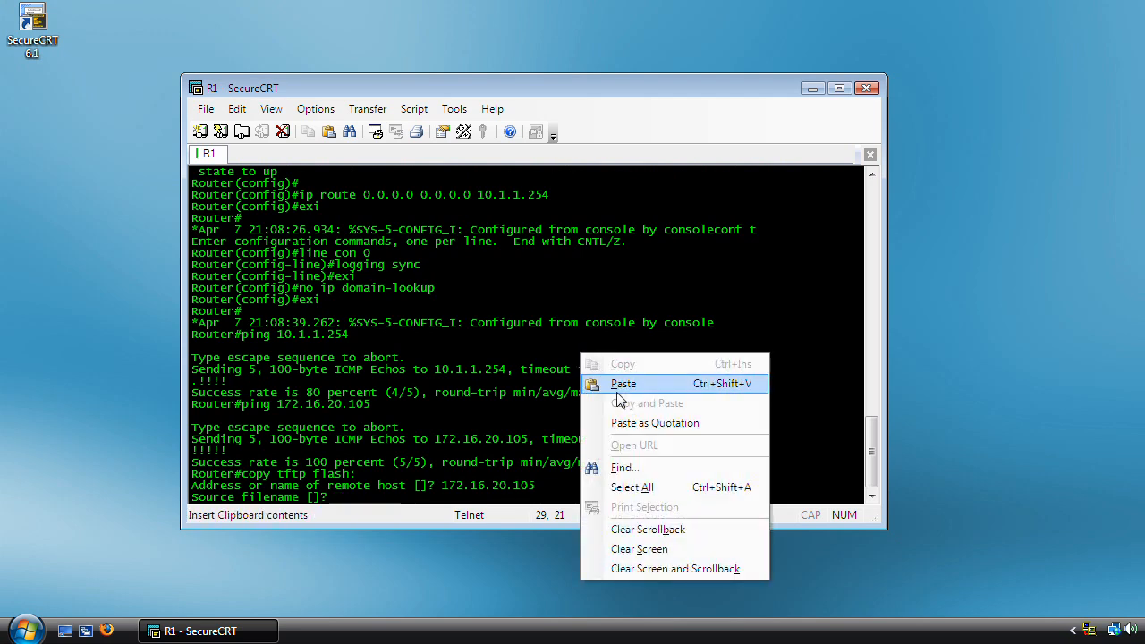
click(622, 383)
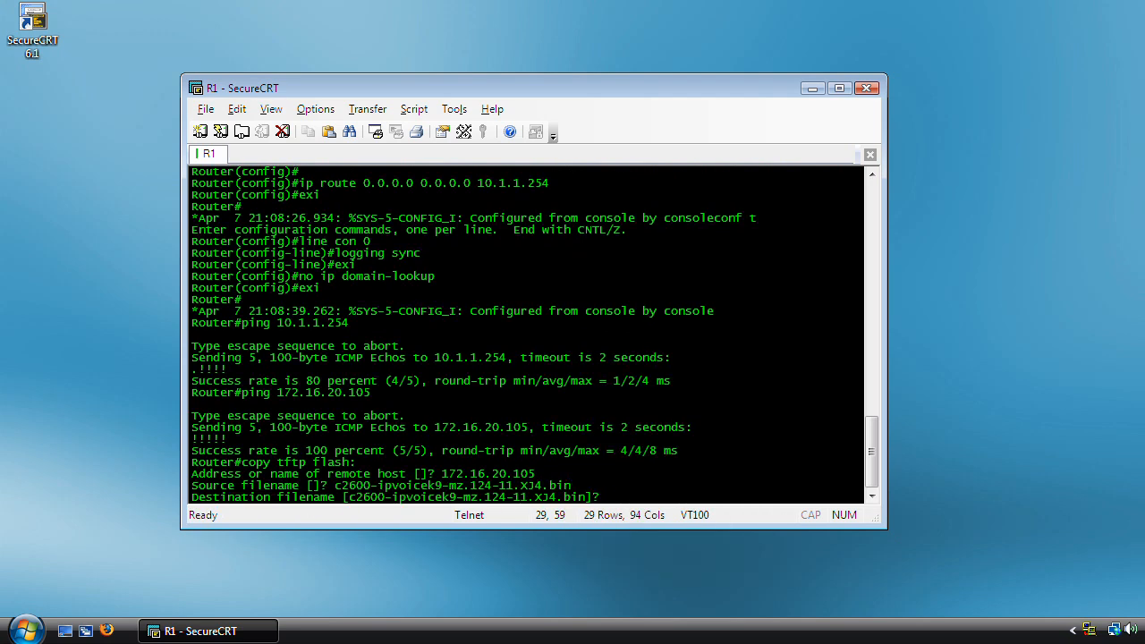
key(Return)
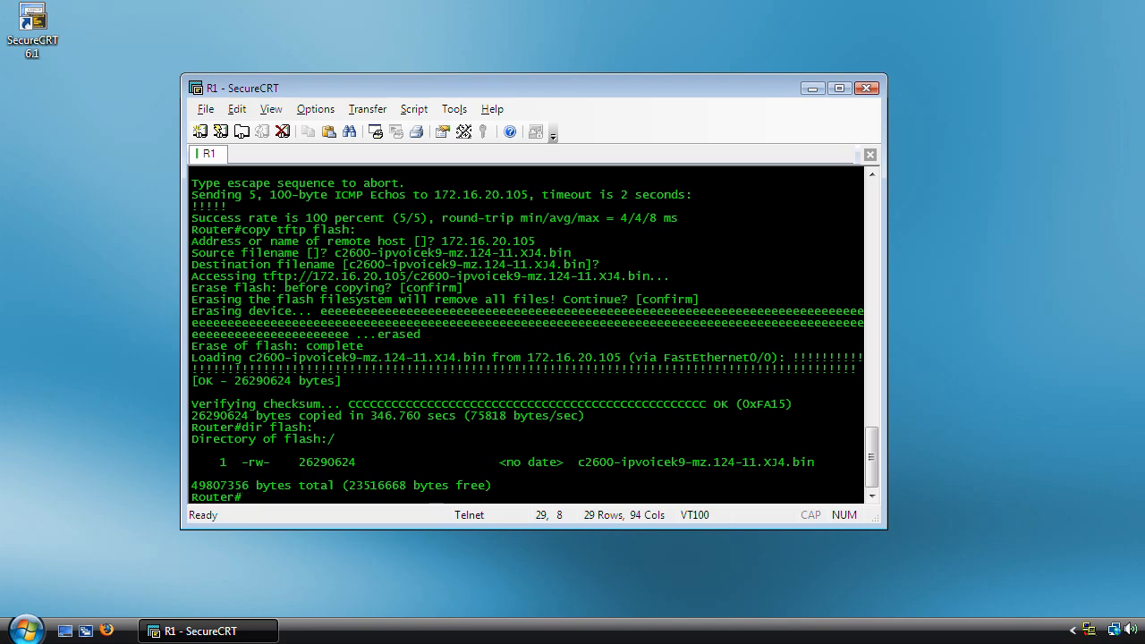
click(18, 617)
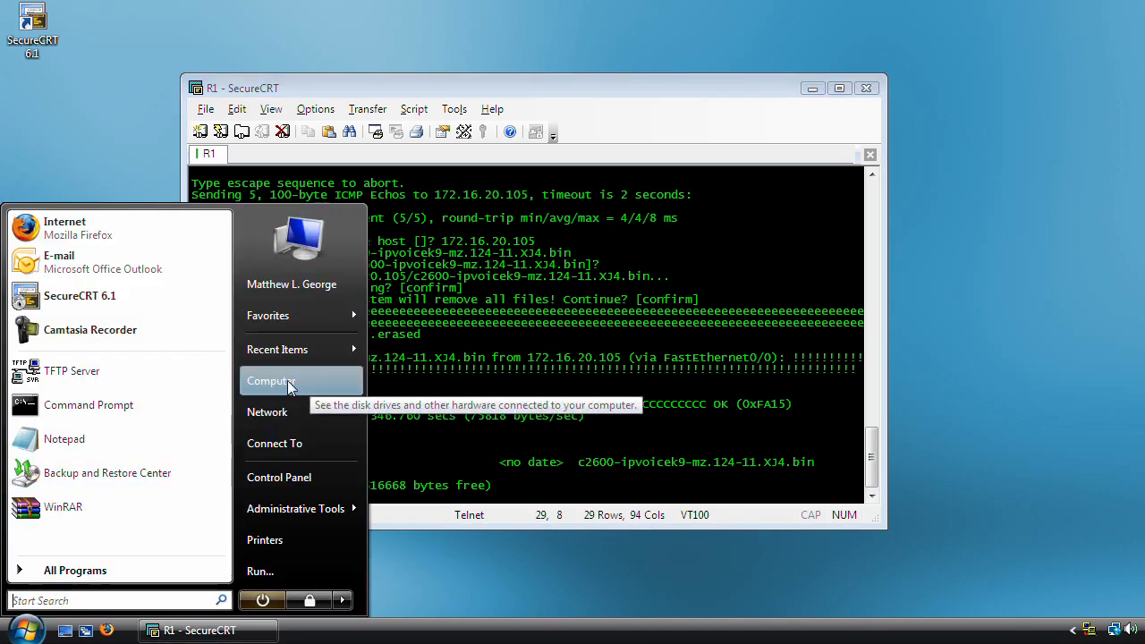
click(271, 381)
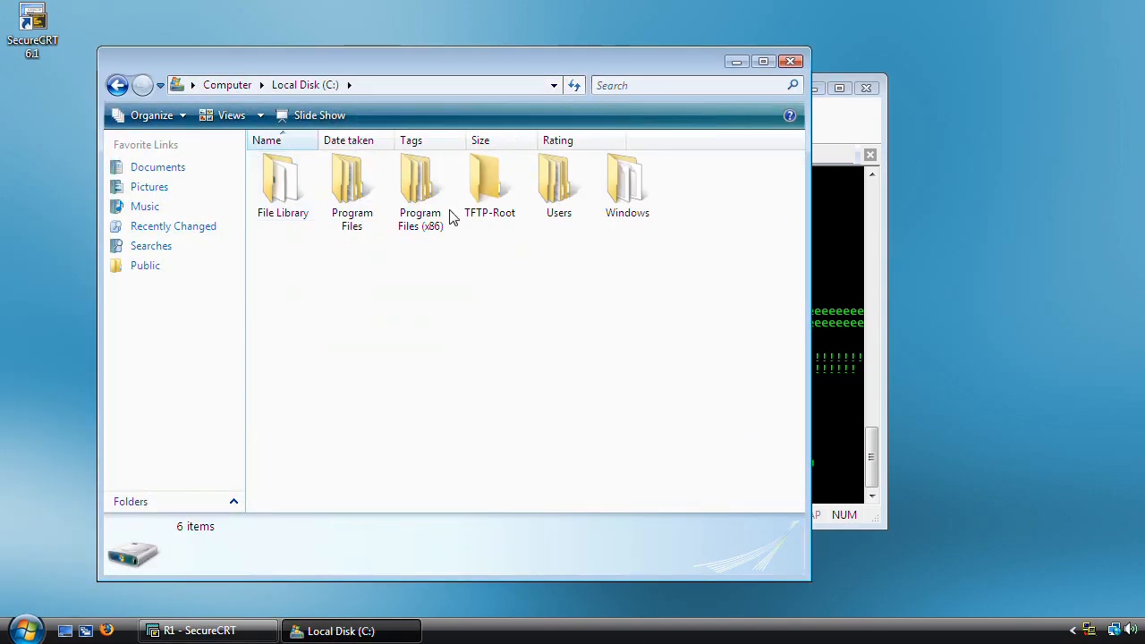
double_click(490, 178)
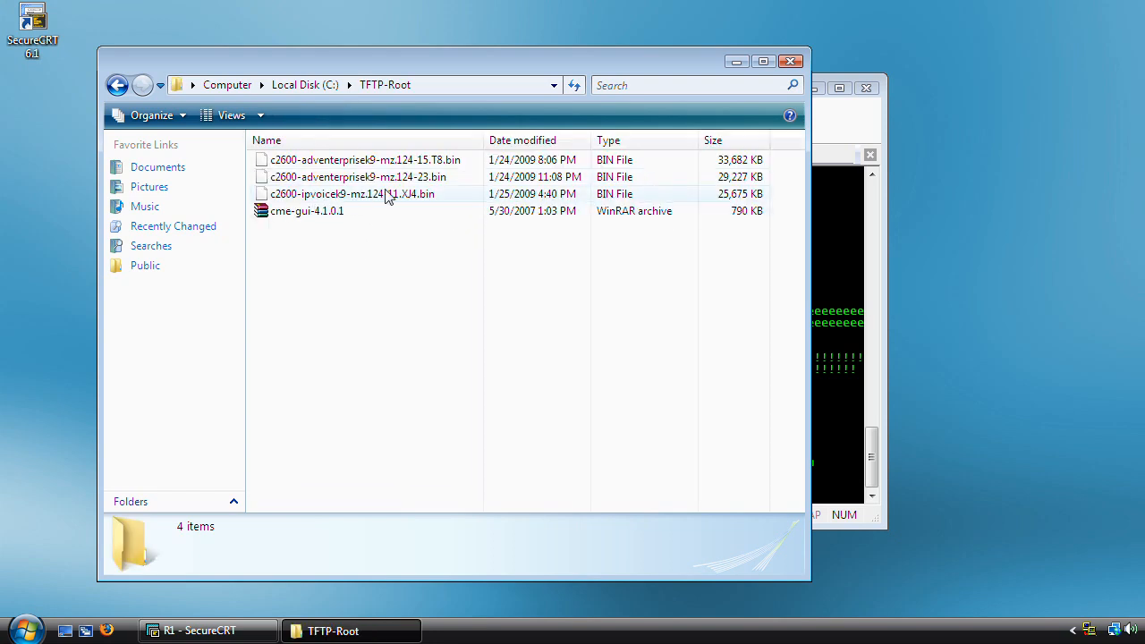
right_click(307, 210)
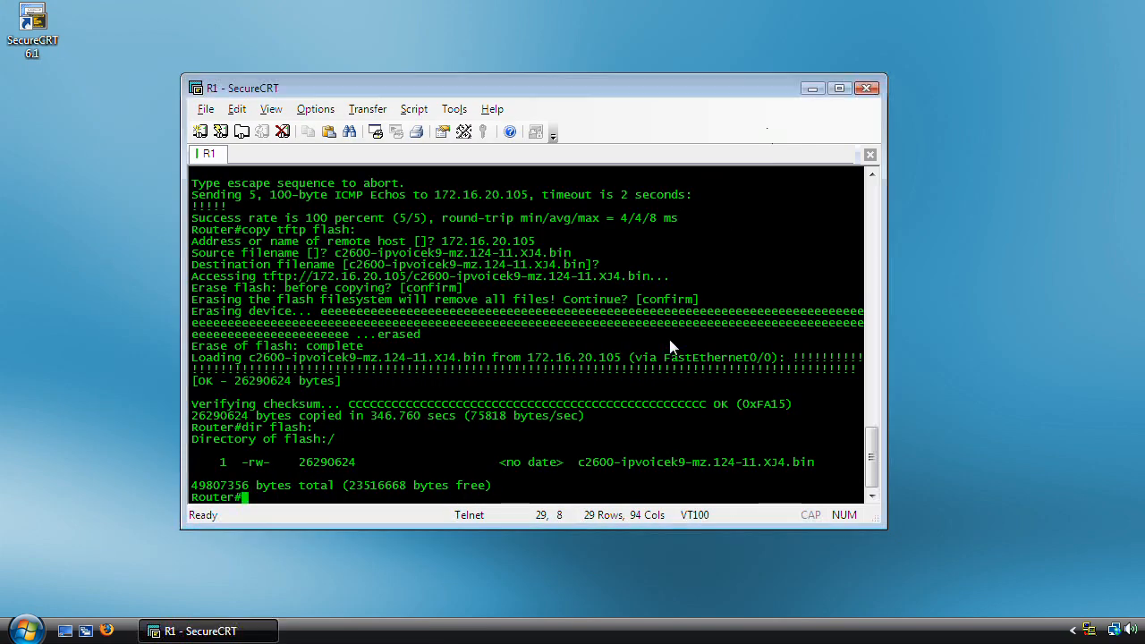
Step: Run 'archive tar /xtract tftp://172.16.20.105/cme-gui-4.1.0.1.tar flash:'
text(ar)
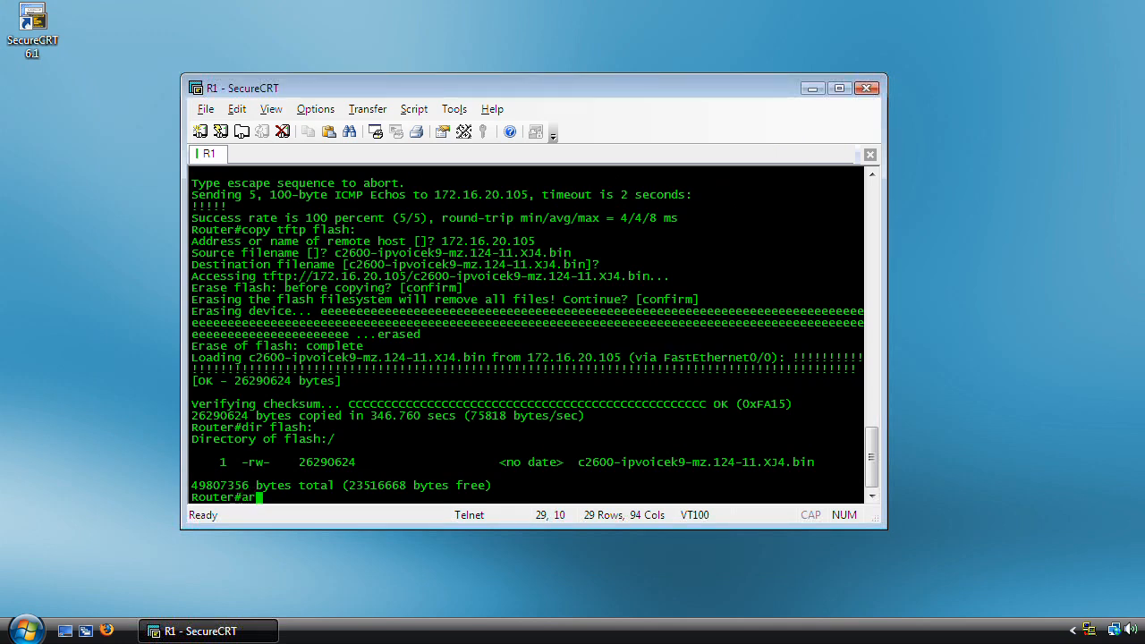
text(archive /)
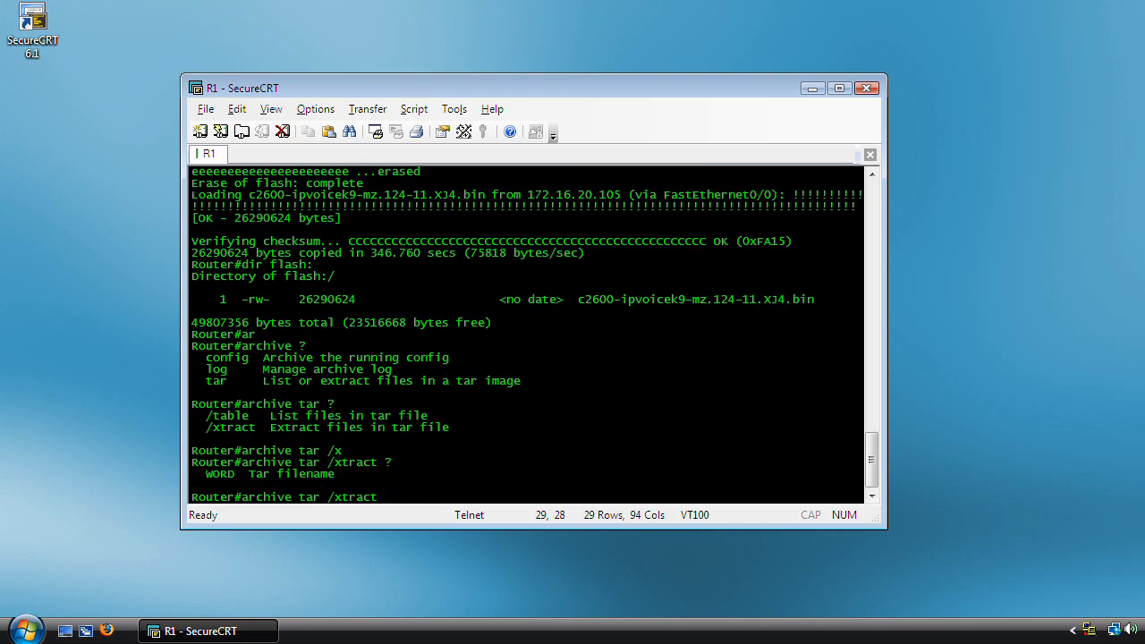
text(tftp://)
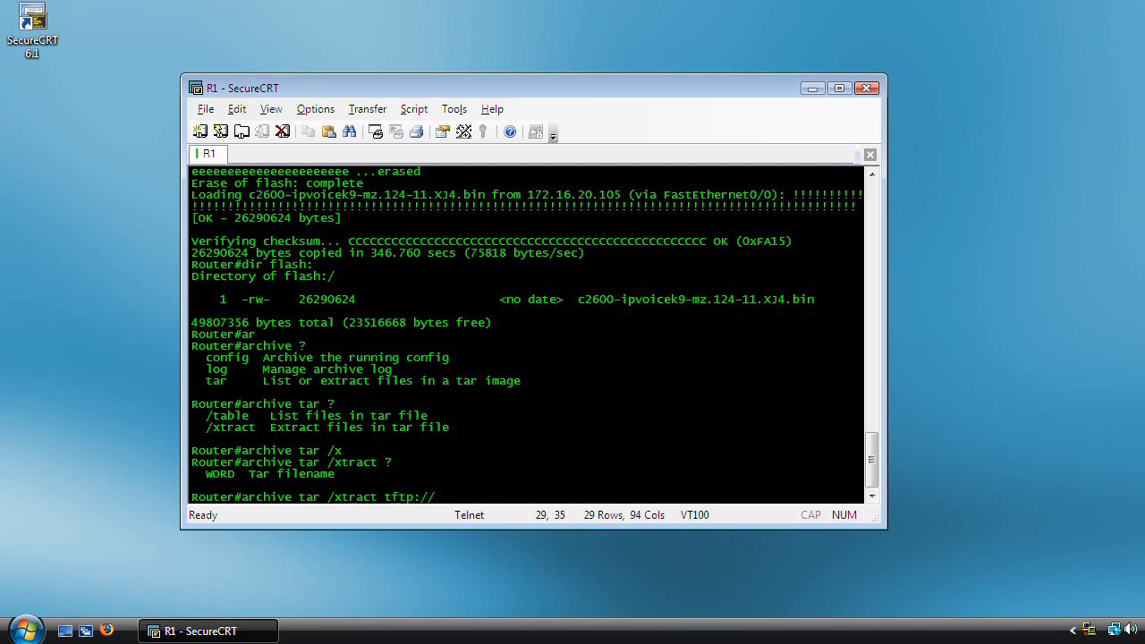
text(172.16.)
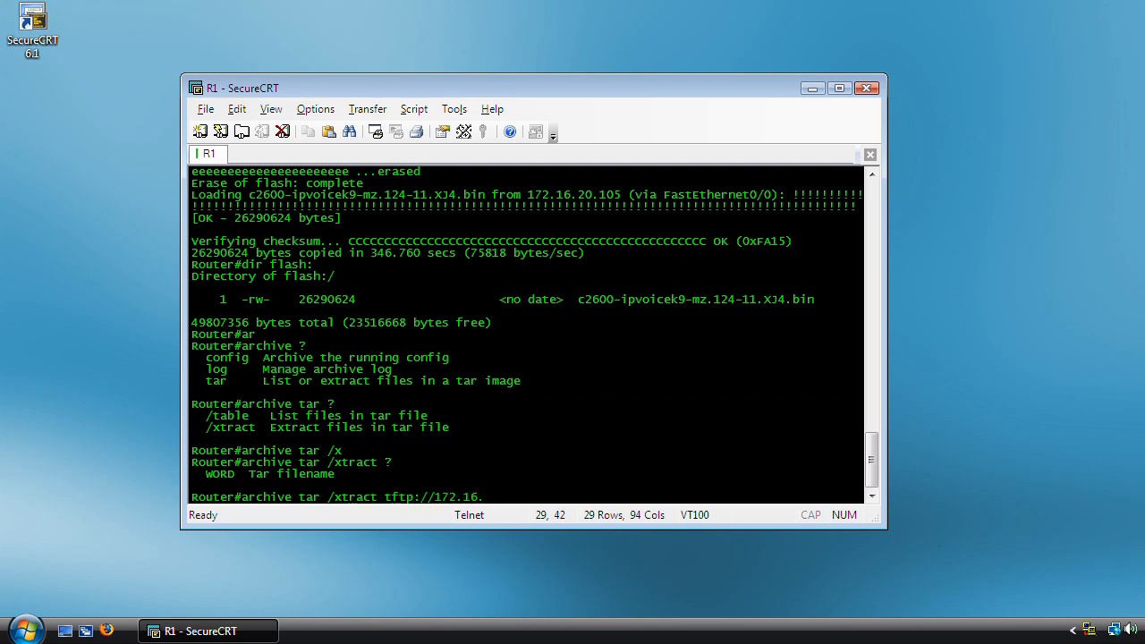
text(20.105/)
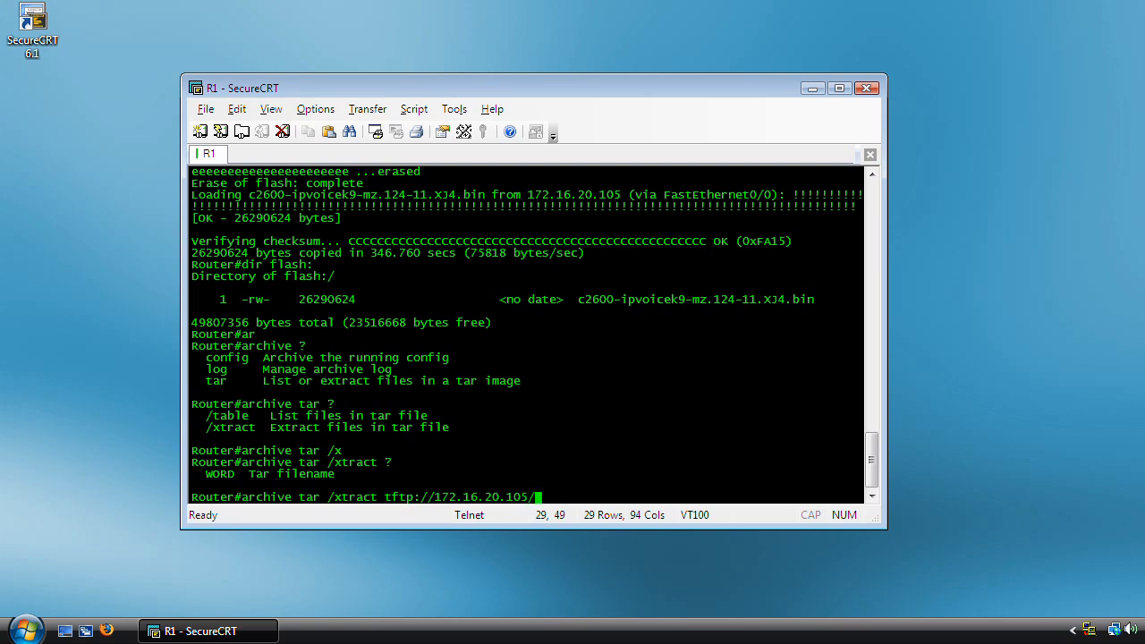
text(cme-gui-4.1.0.1)
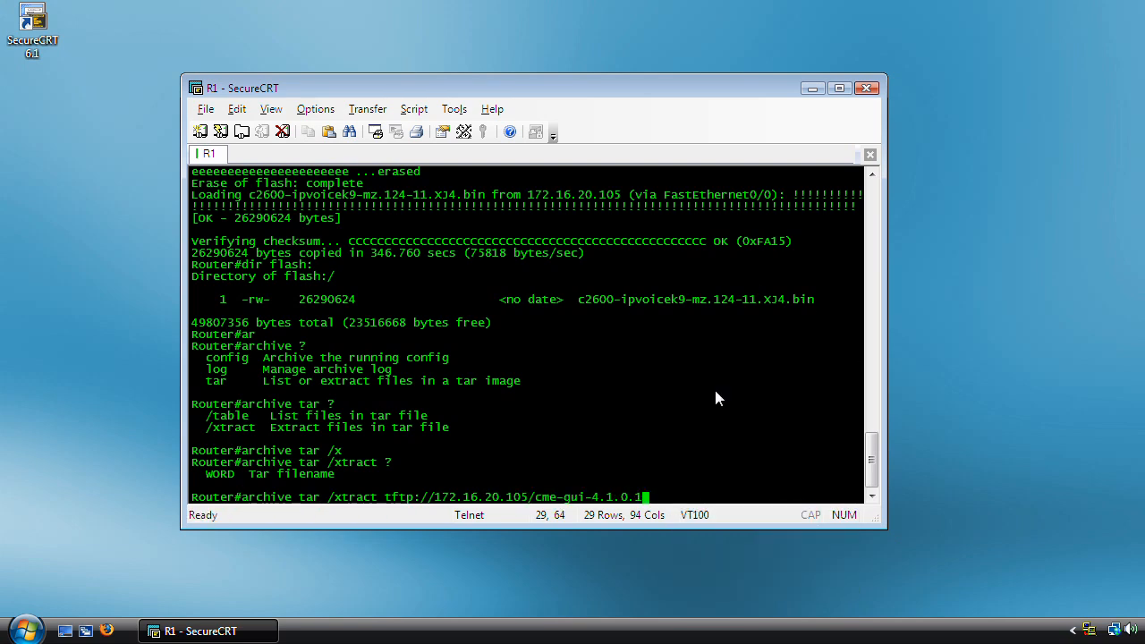
text(.tar)
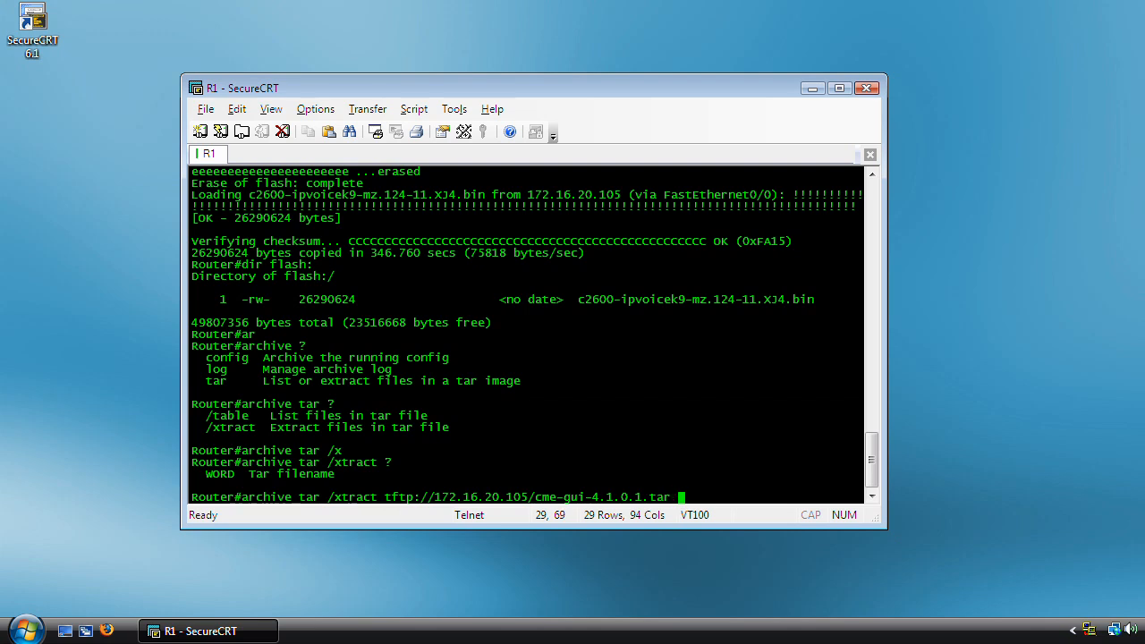
text(flash:)
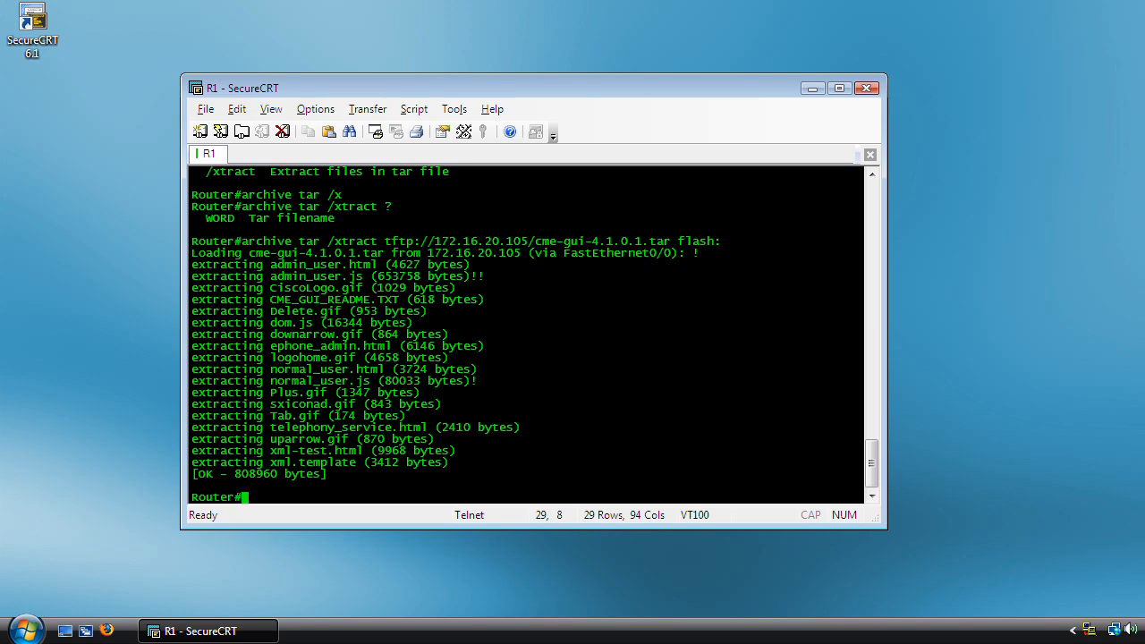
Step: Reload the router, answering y to save the configuration first
text(reload)
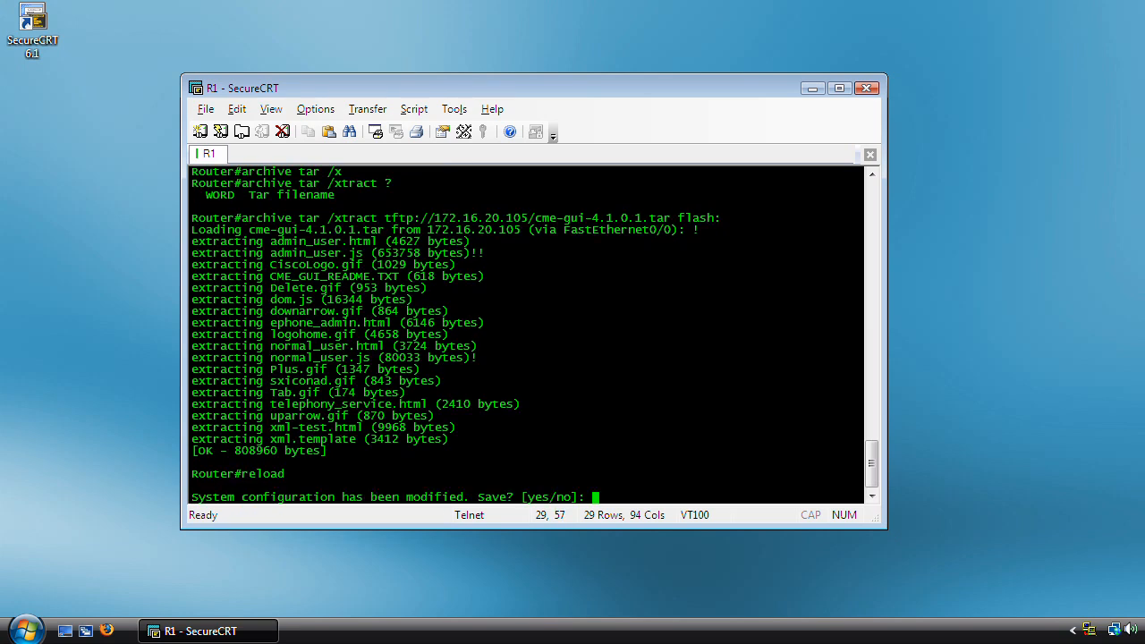
text(y)
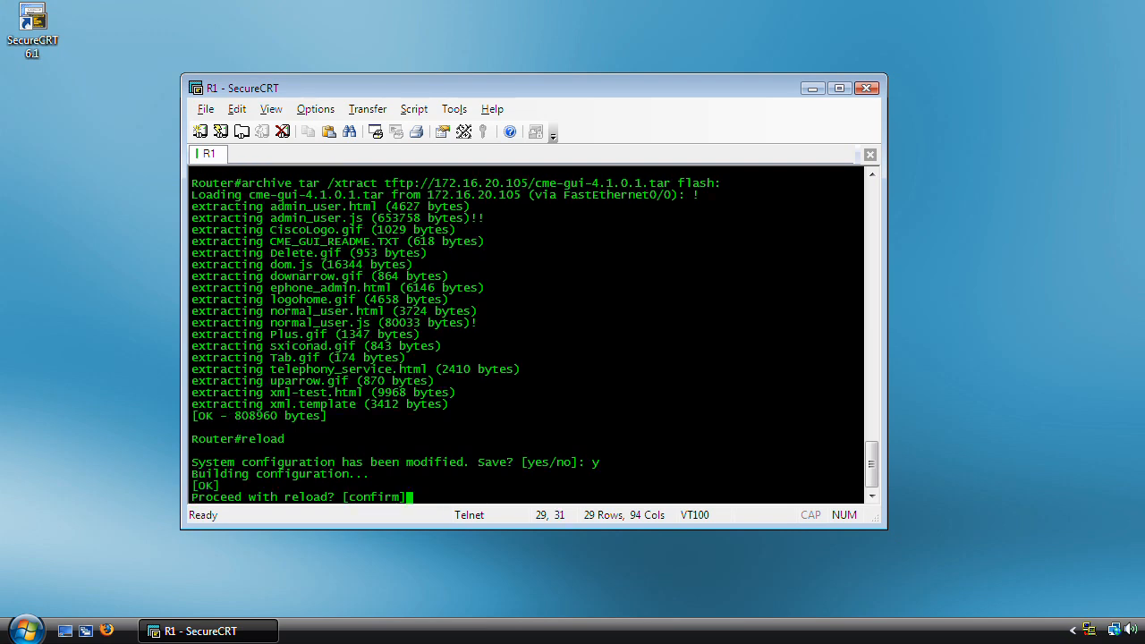
key(Enter)
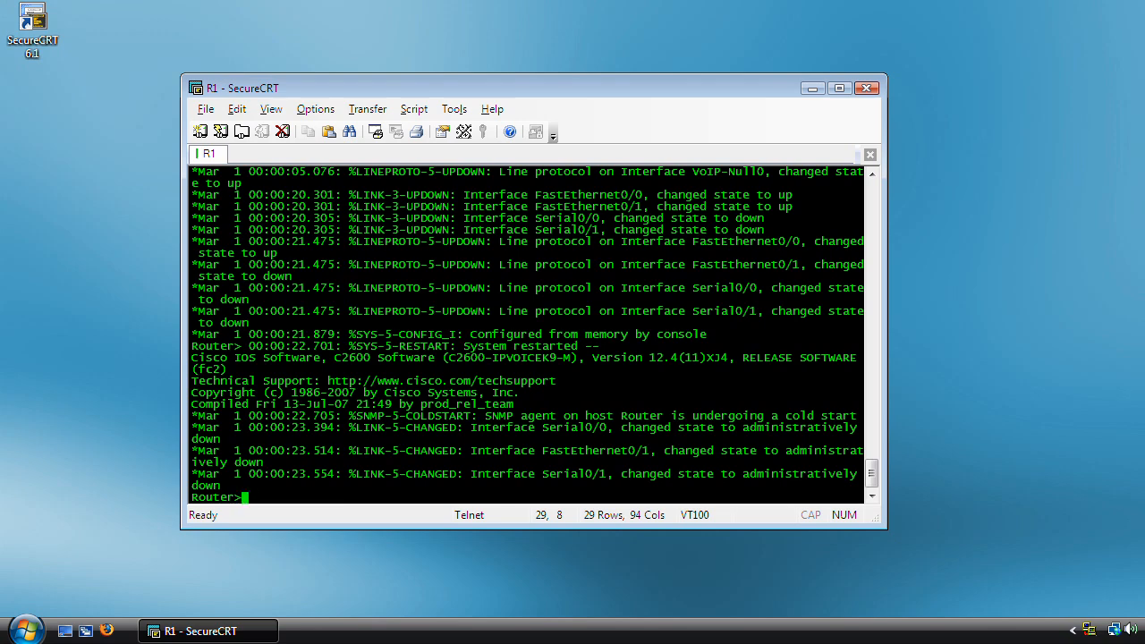
Step: Page through 'sh ver' output confirming flash:c2600-ipvoicek9-mz.124-11.XJ4.bin and register 0x2102
text(sh ver)
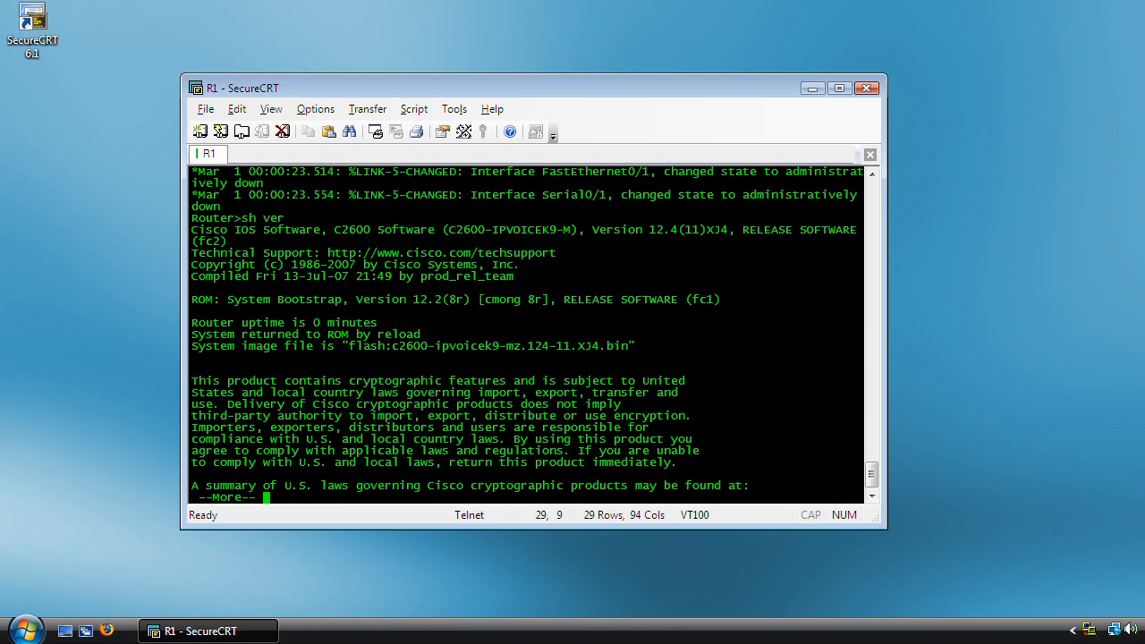
key(Space)
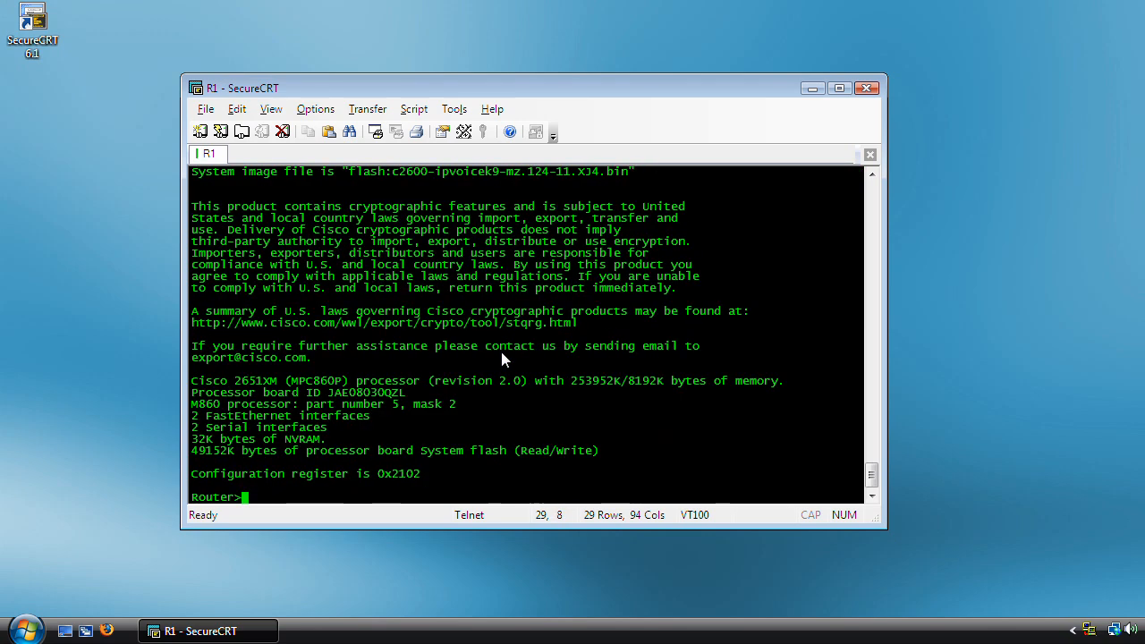
mouse_move(635, 239)
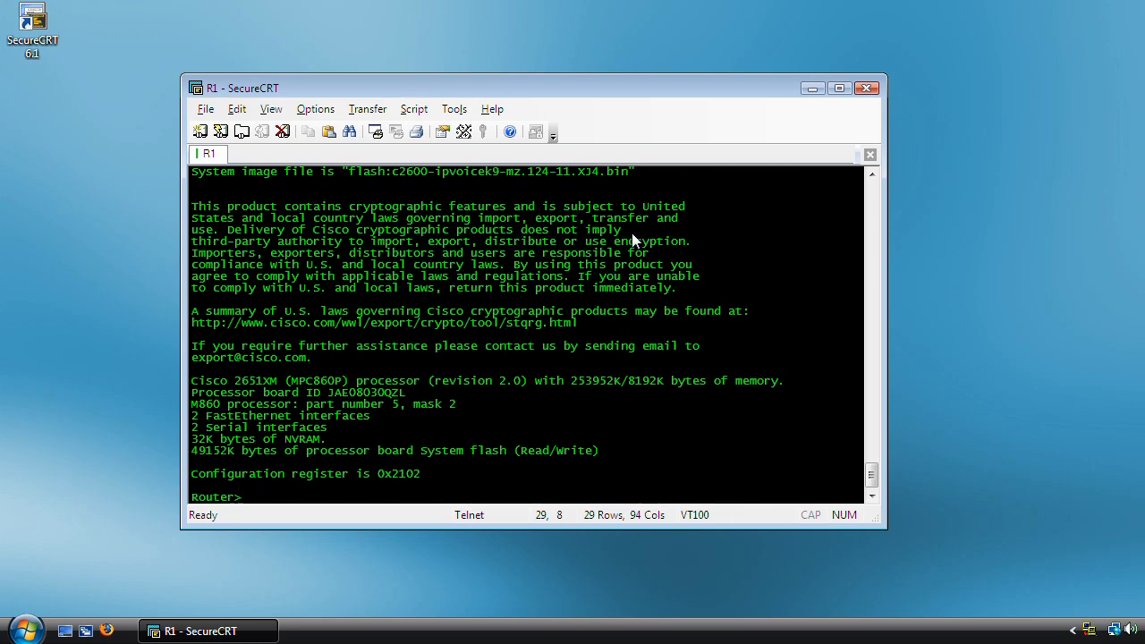
Step: Enter configuration mode and turn on the HTTP server with 'ip http server'
text(en)
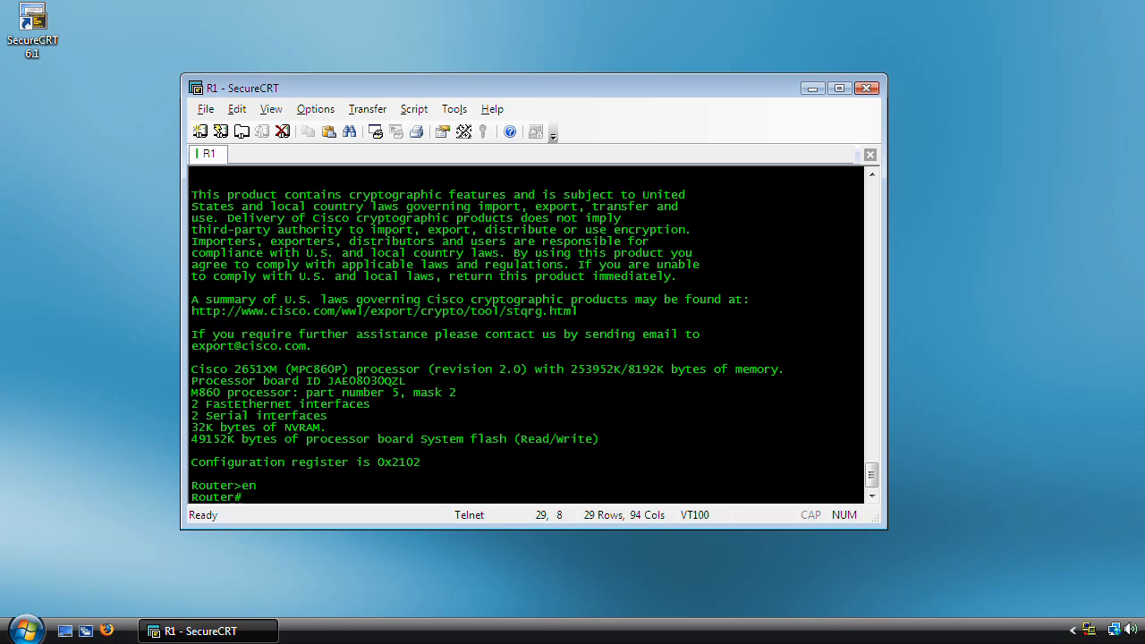
text(g)
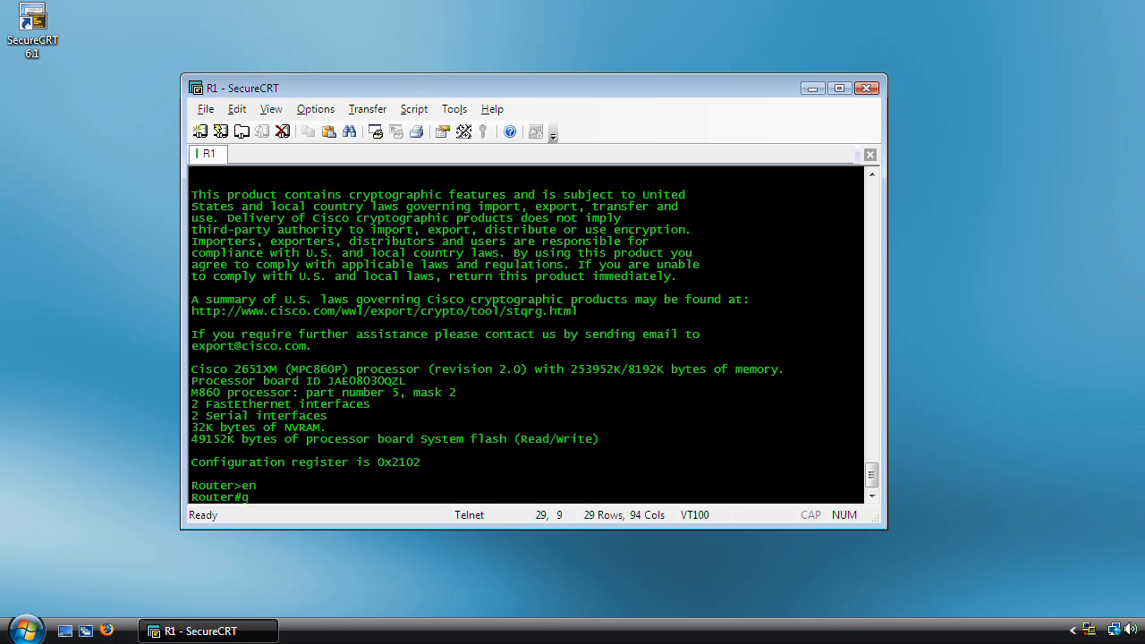
text(conf t)
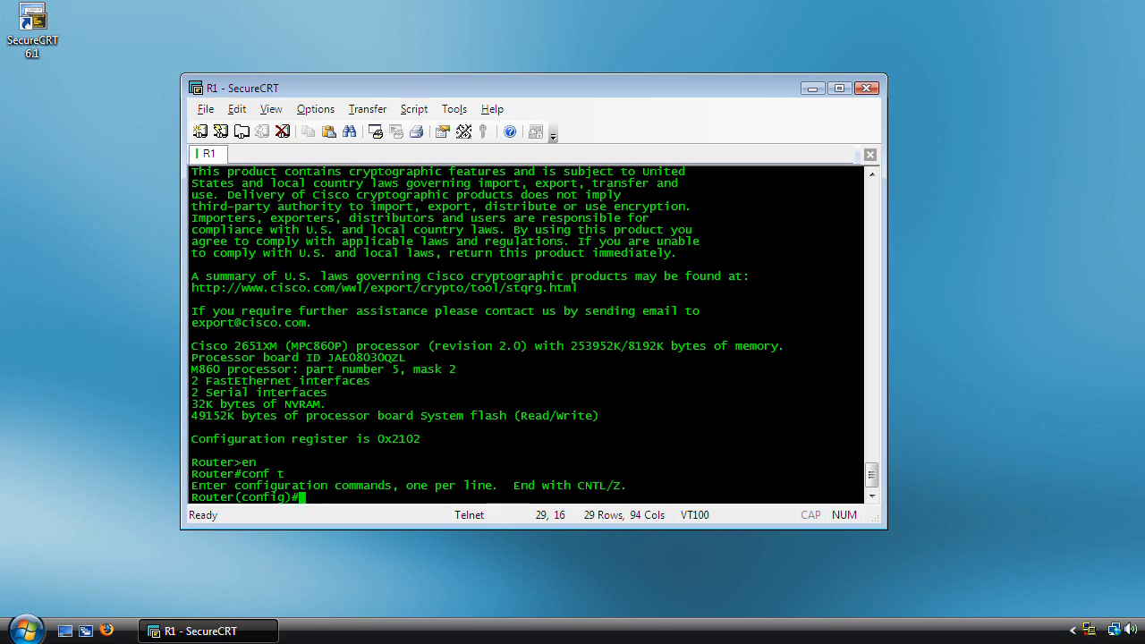
text(ip)
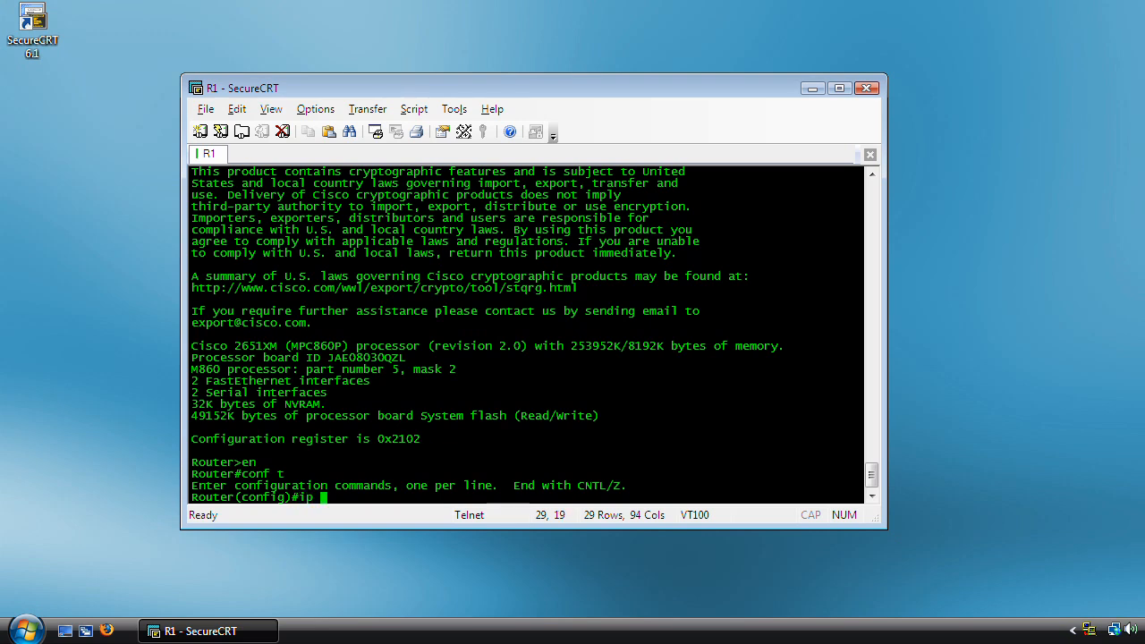
text(http)
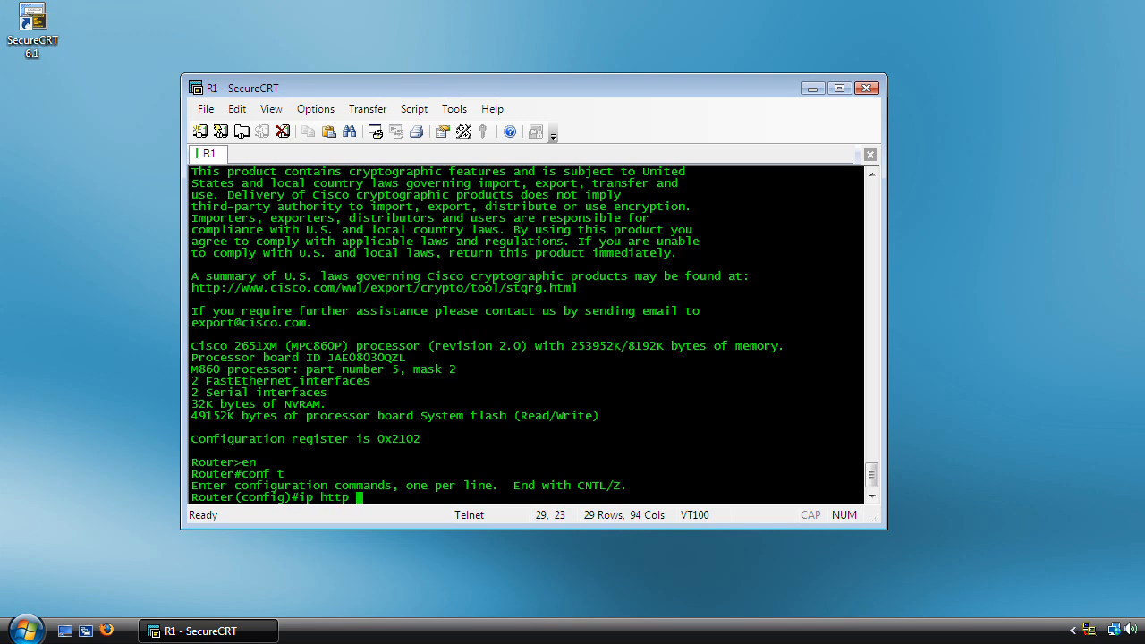
text(?)
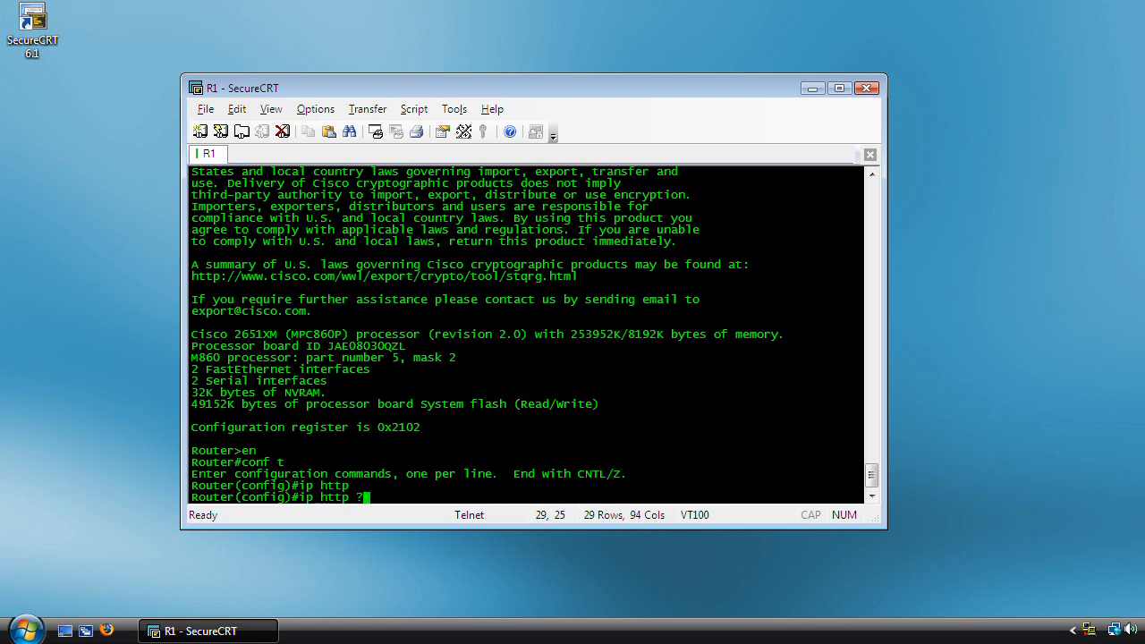
text(server)
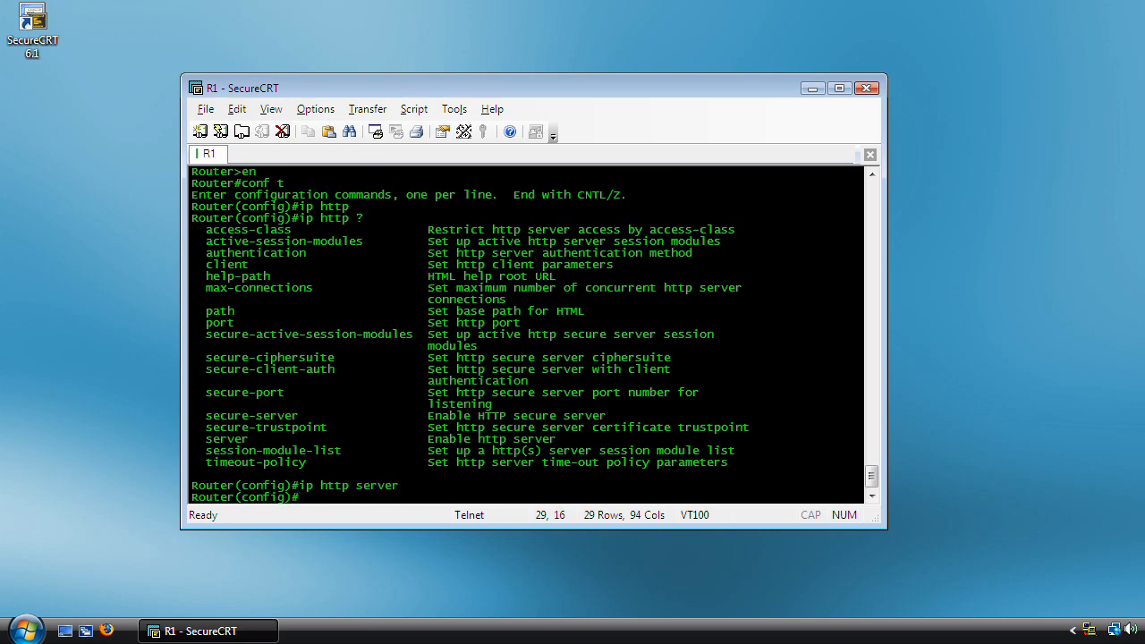
Step: Set HTTP authentication to local and the HTTP path to flash:
text(ip htt)
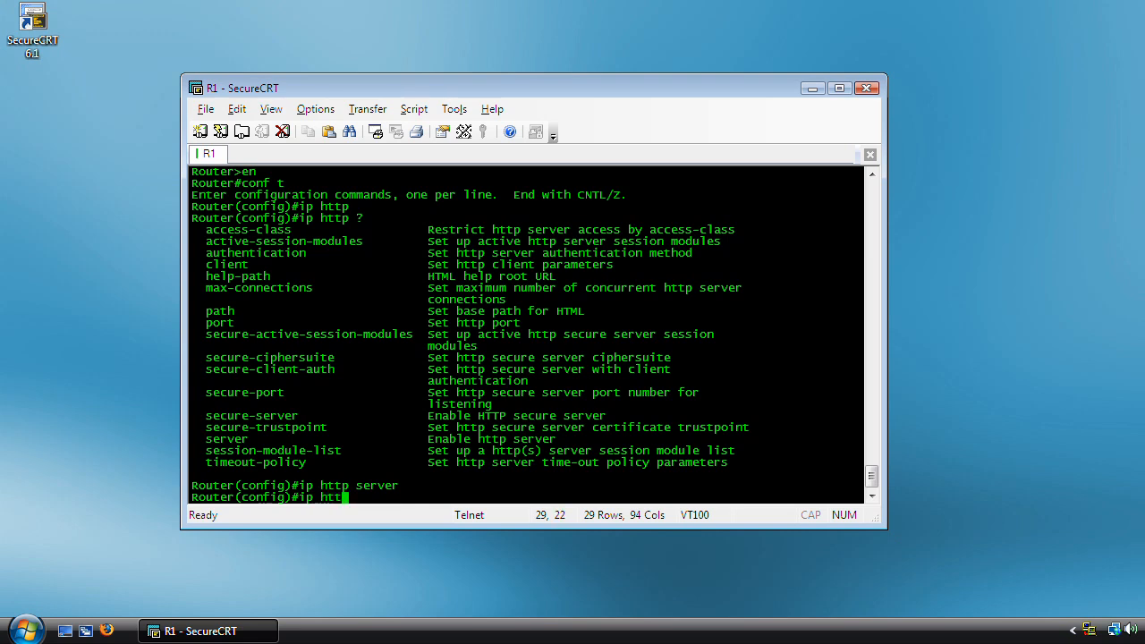
text(ip http authentication local)
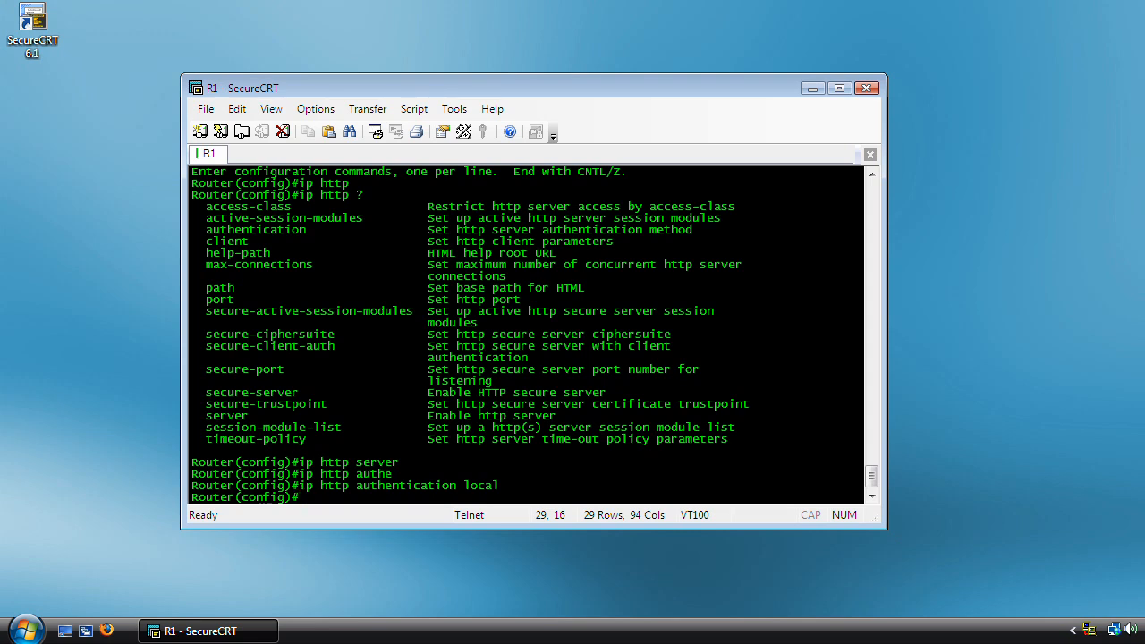
text(ip http)
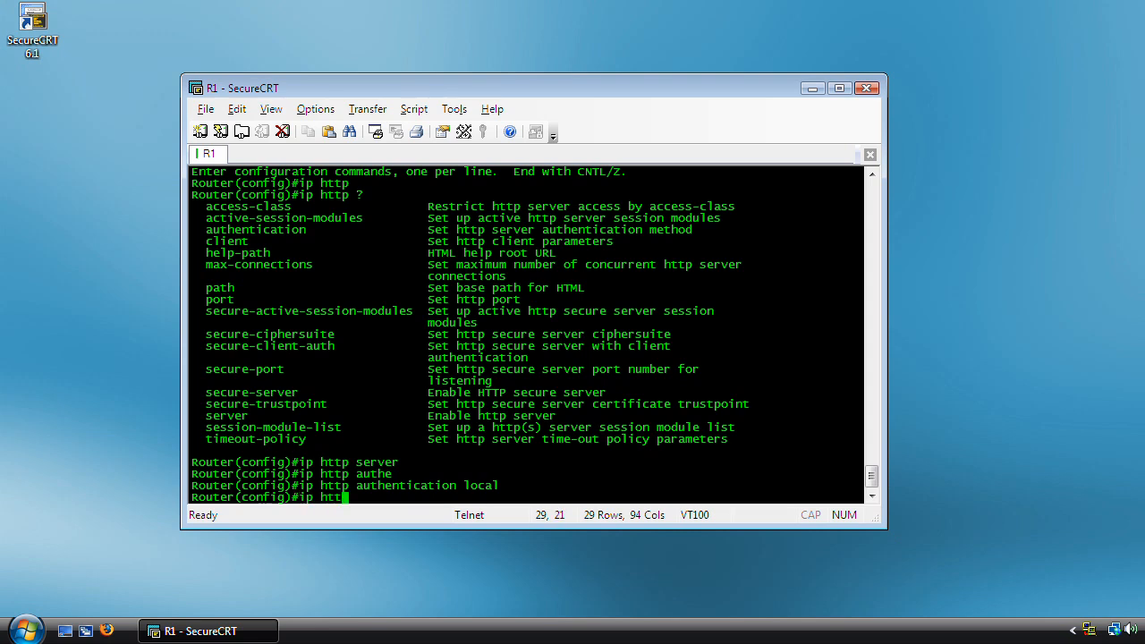
text(path flash:)
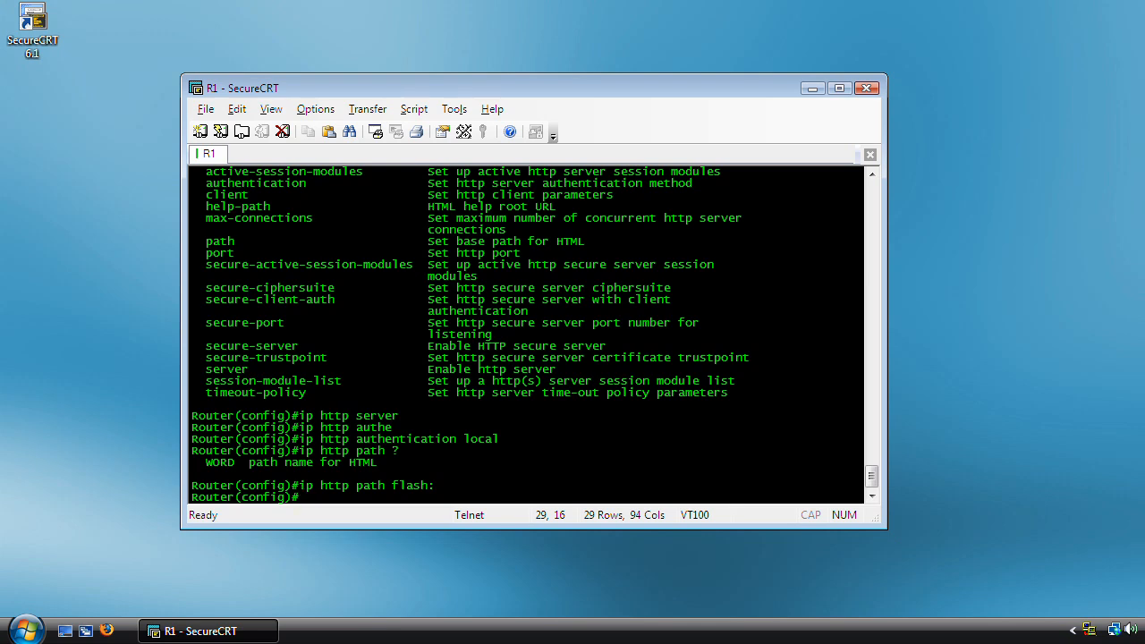
text(username)
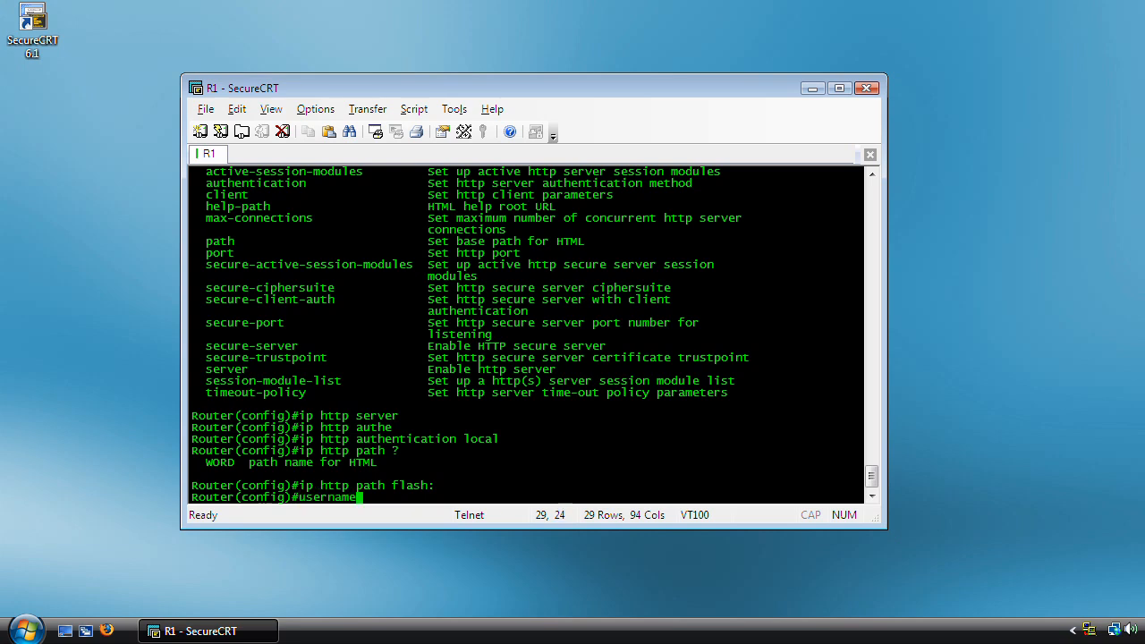
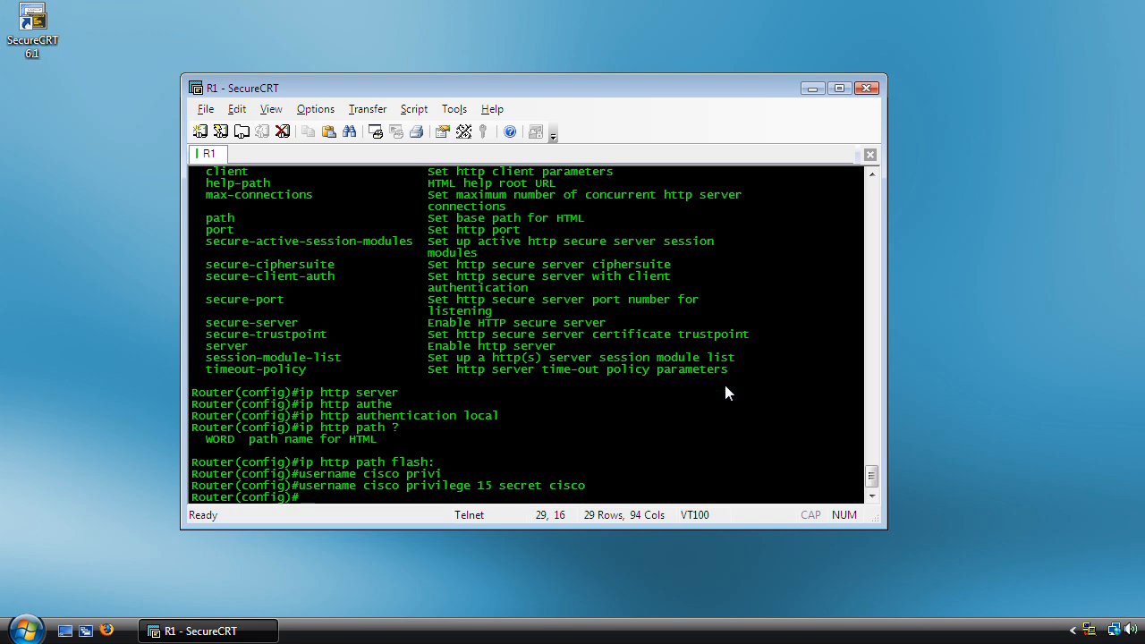
text(dir flash:)
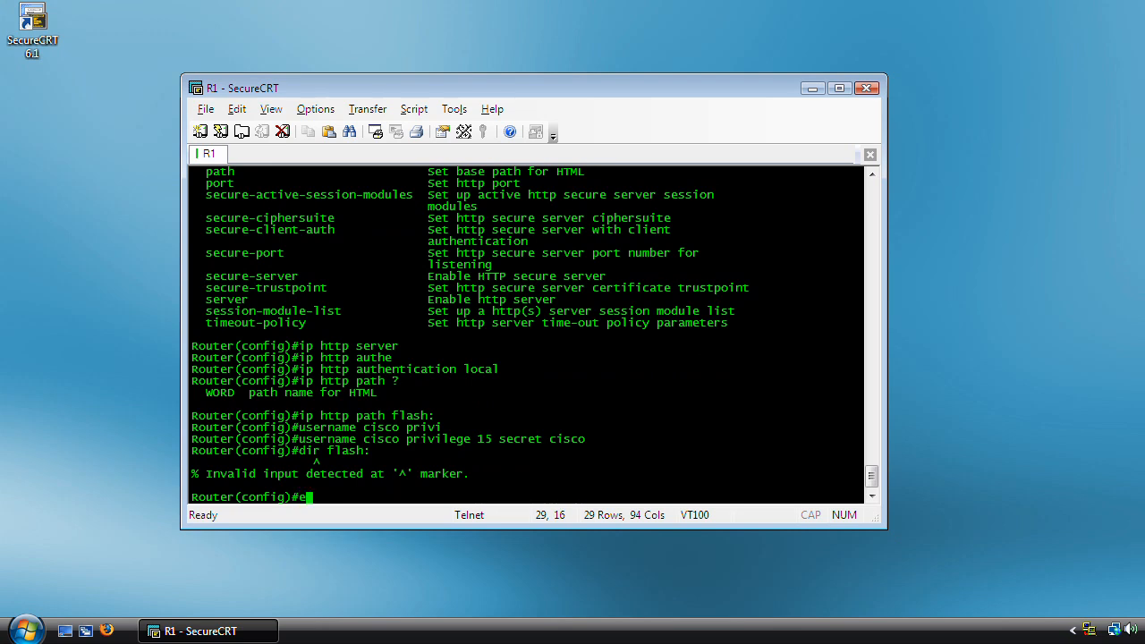
text(xi)
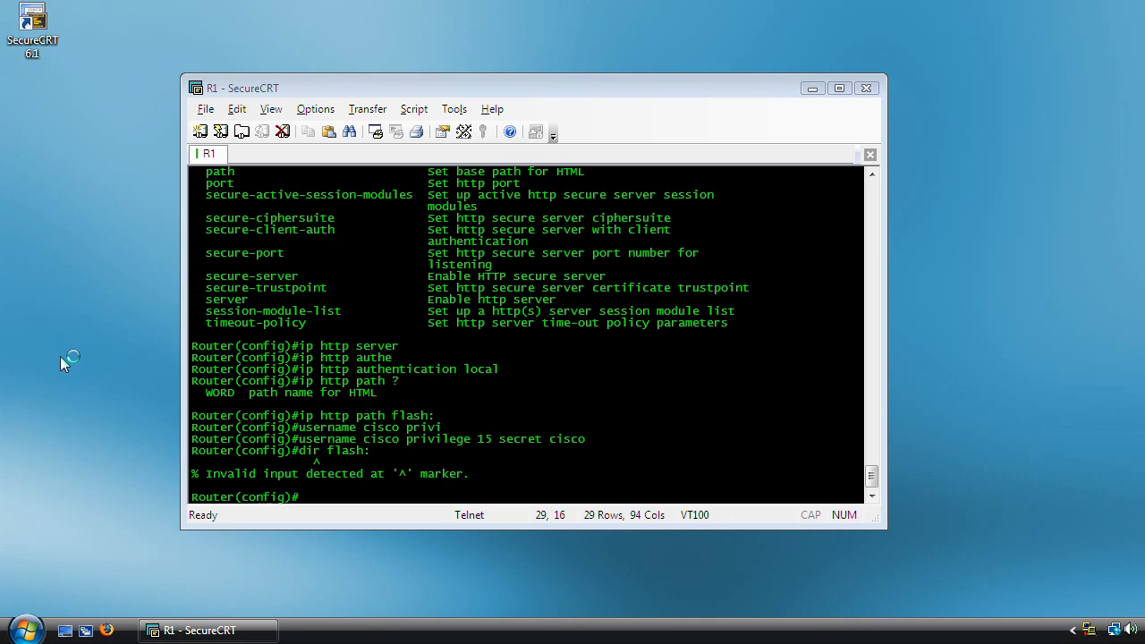
mouse_move(259, 205)
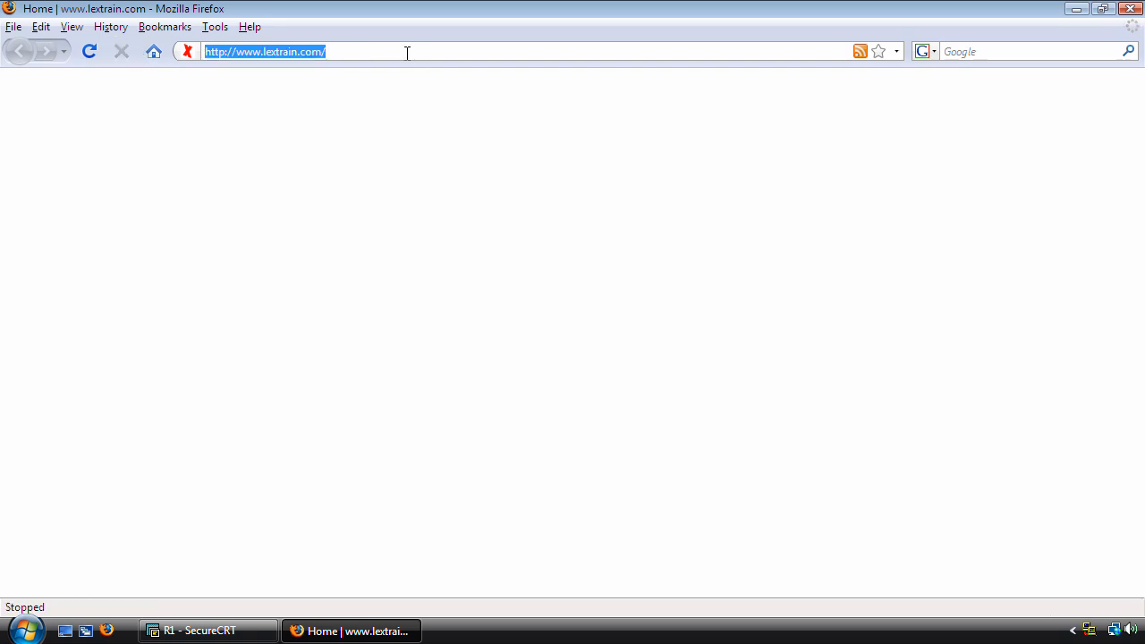
text(10.1.1.1/)
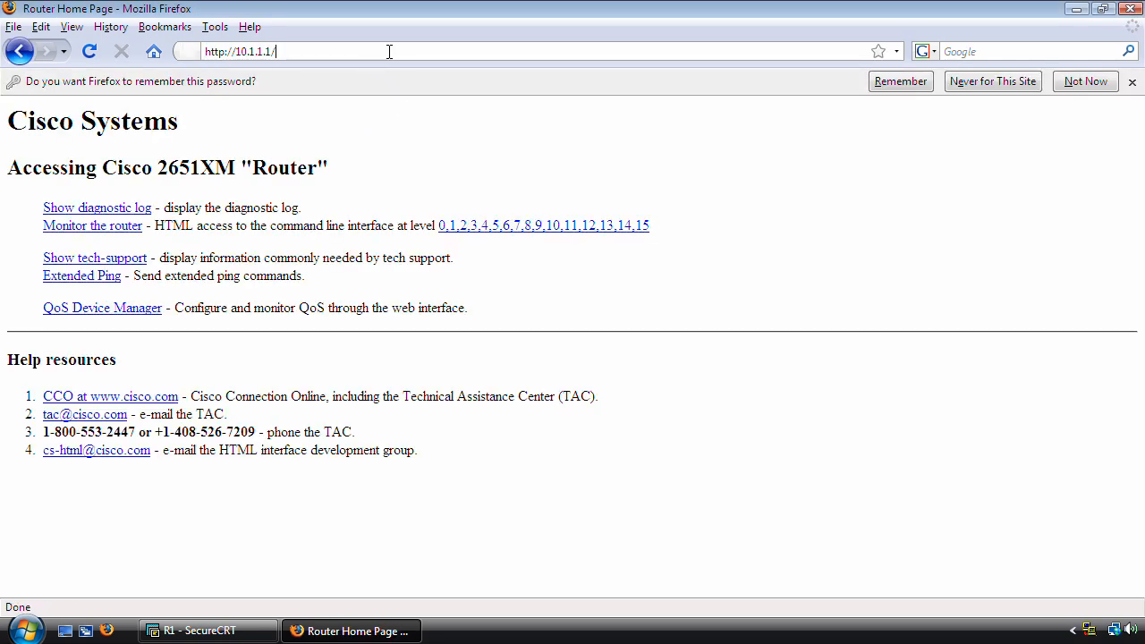
text(tele)
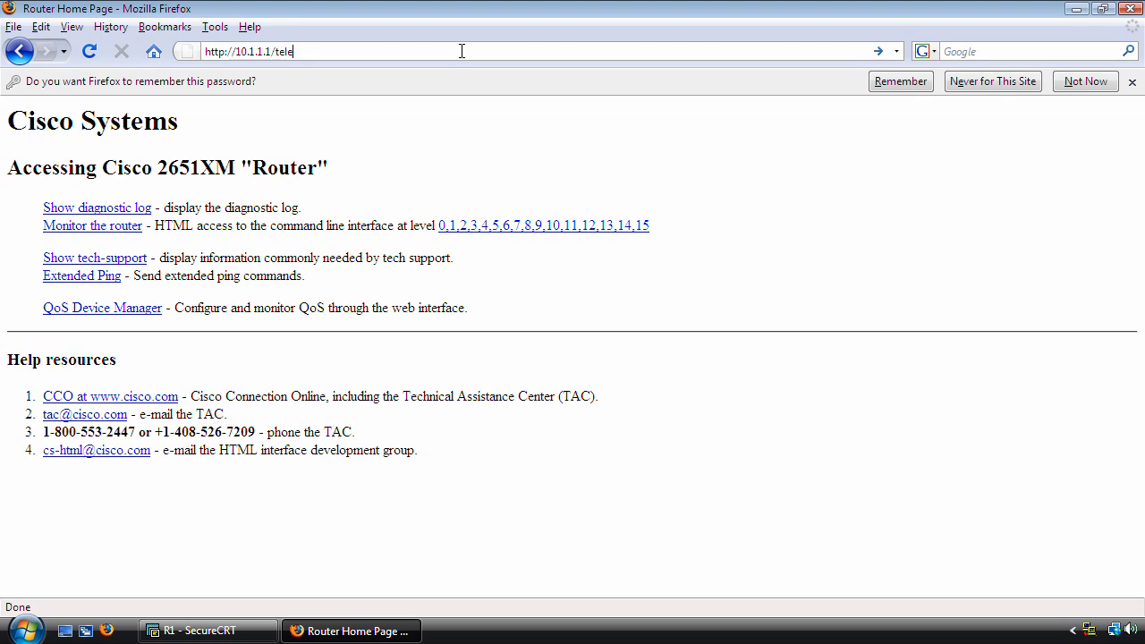
text(pho)
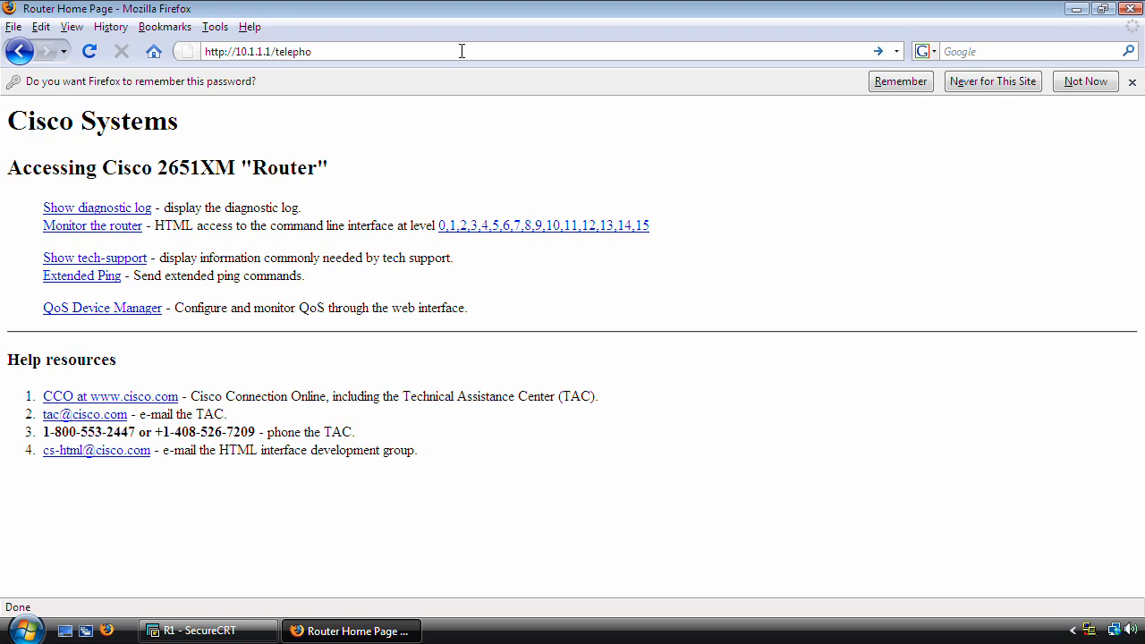
text(ny_service.html)
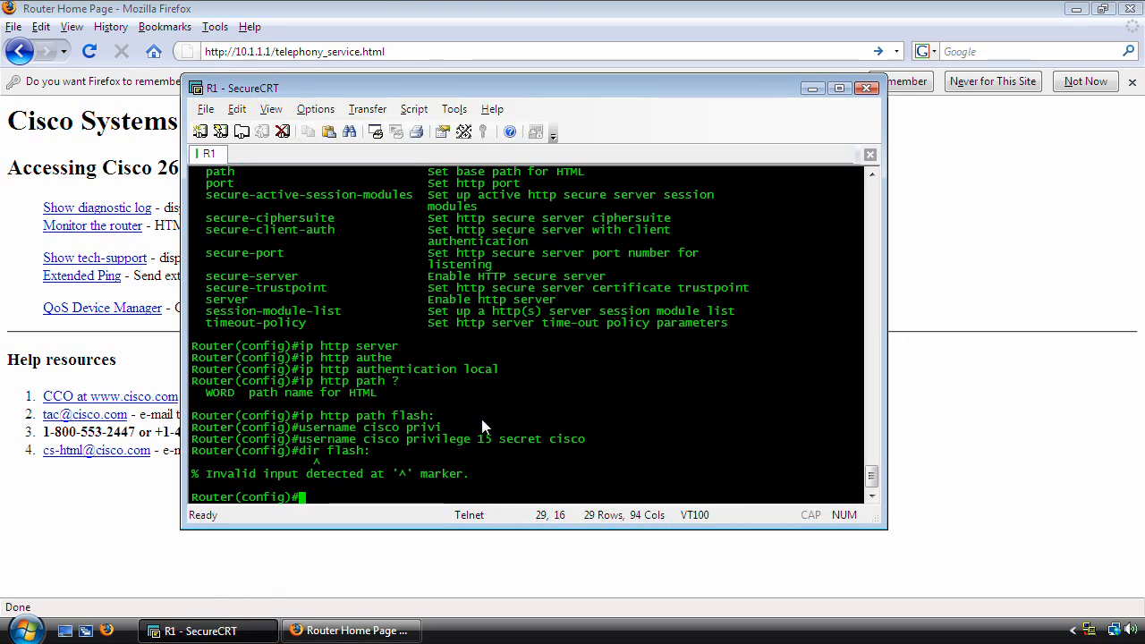
Step: Load 10.1.1.1/telephony_service.html in Firefox to bring up the CallManager Express GUI
text(telephone)
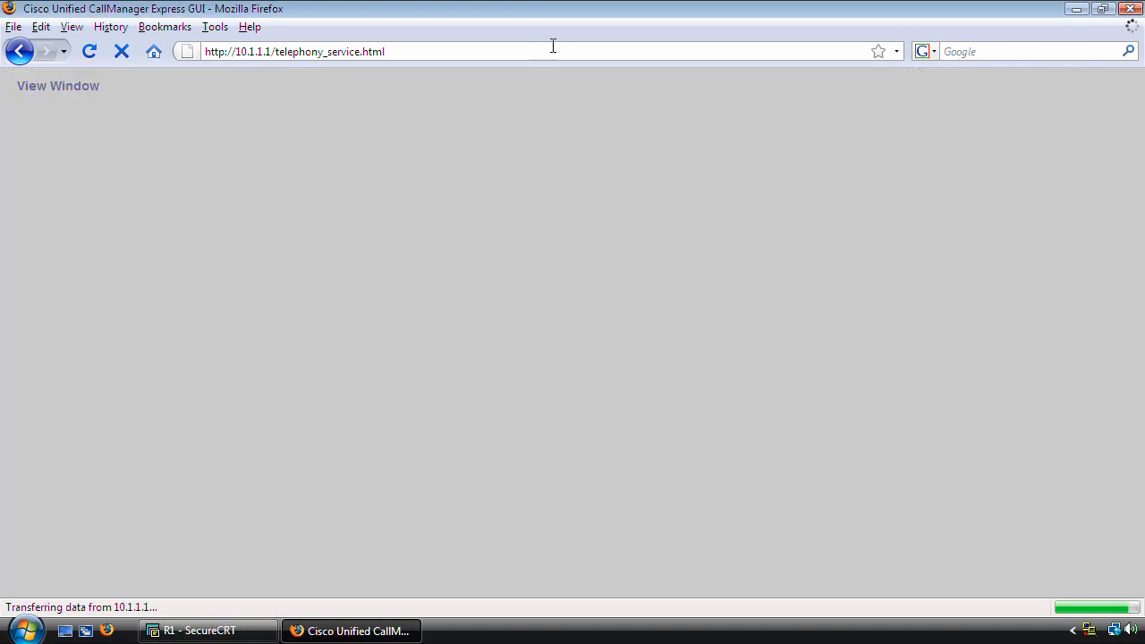
mouse_move(527, 299)
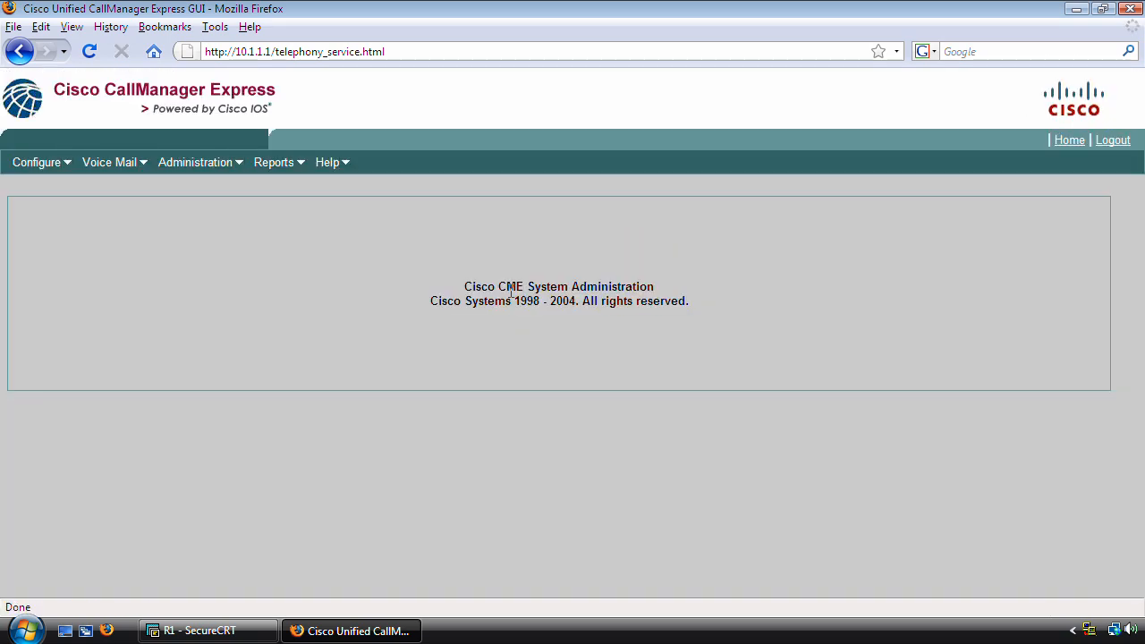
Step: Browse Voice Mail and Help menus, try Help > About twice, dismiss both IE 5.5+ warnings
click(108, 162)
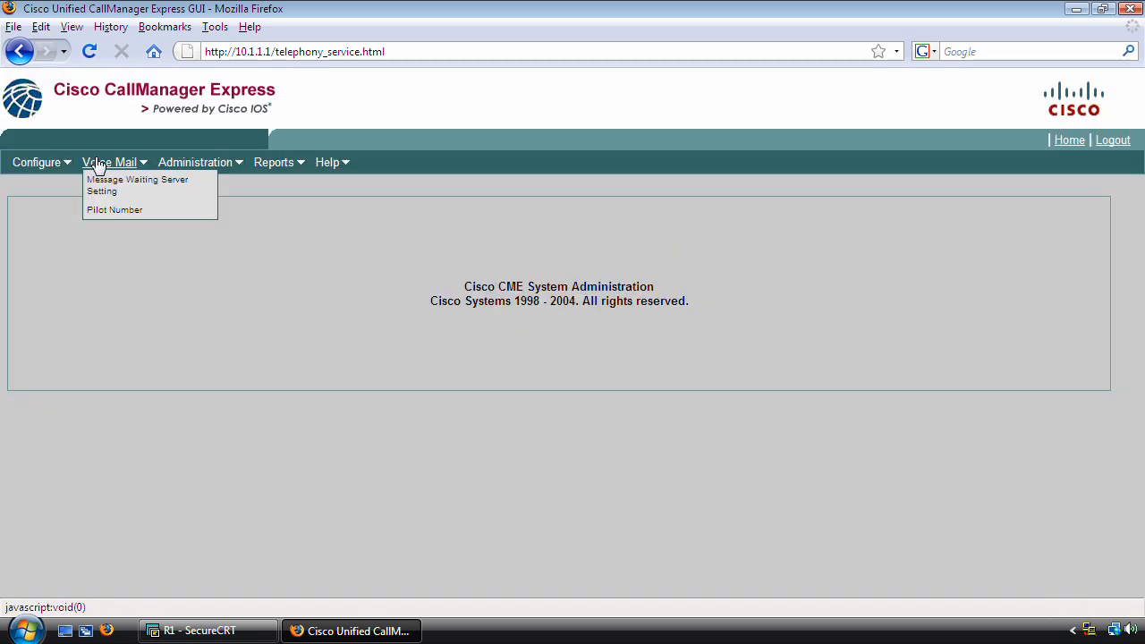
click(328, 162)
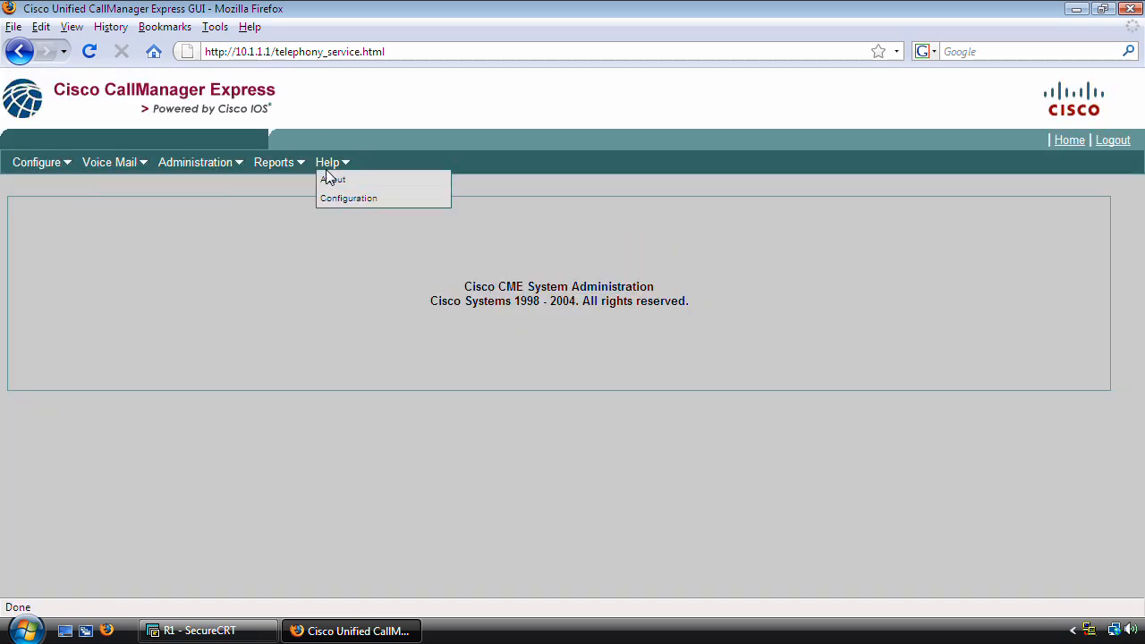
click(332, 179)
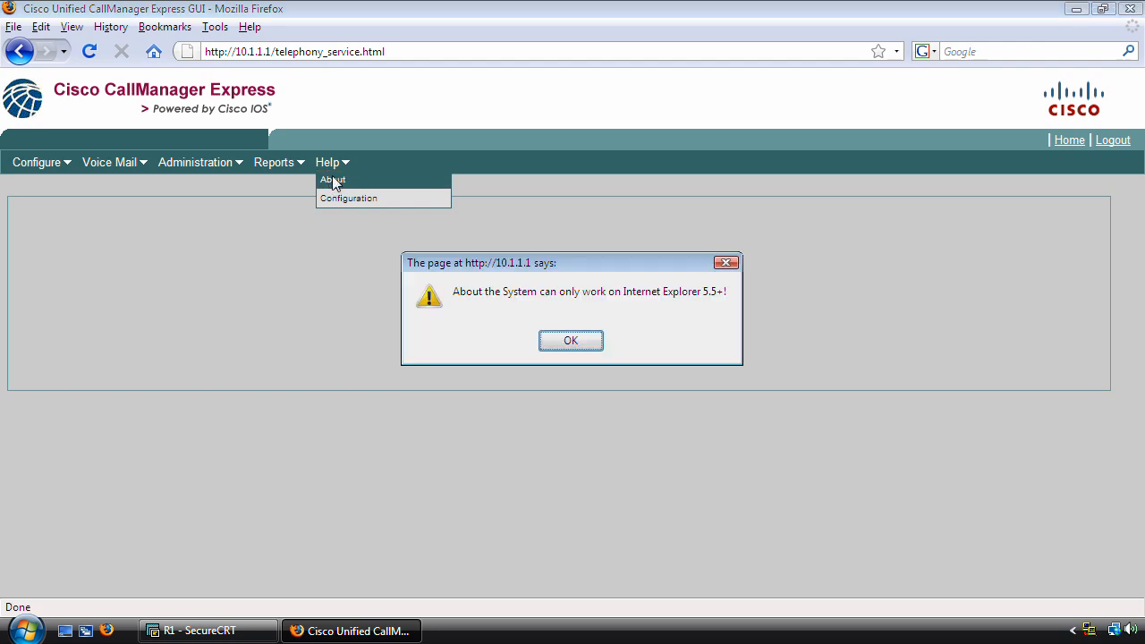
click(570, 341)
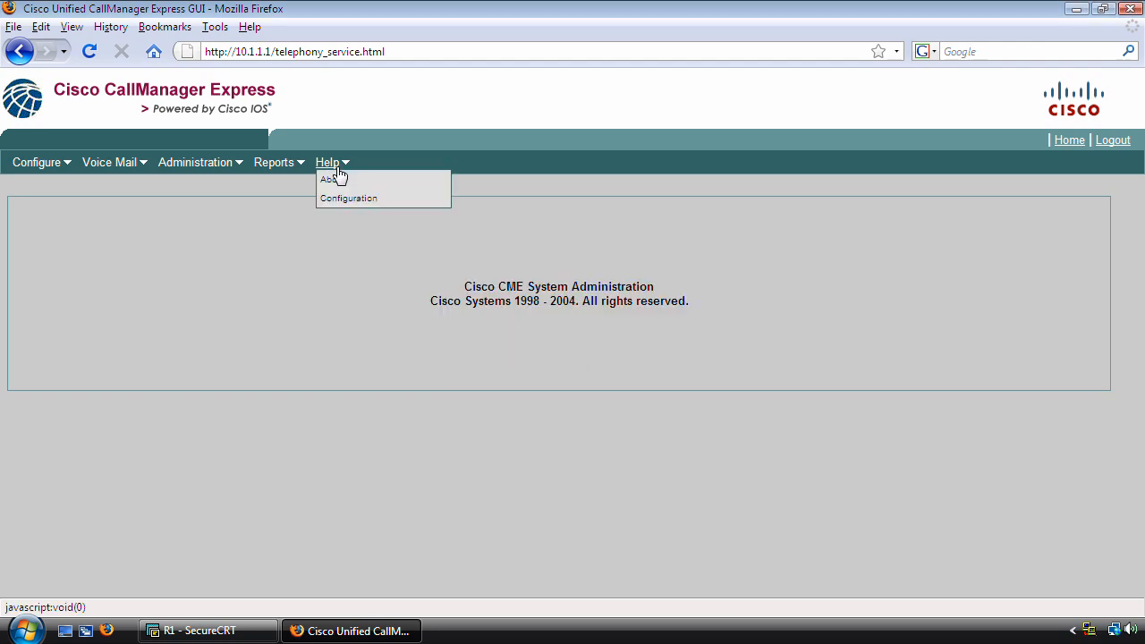
mouse_move(332, 179)
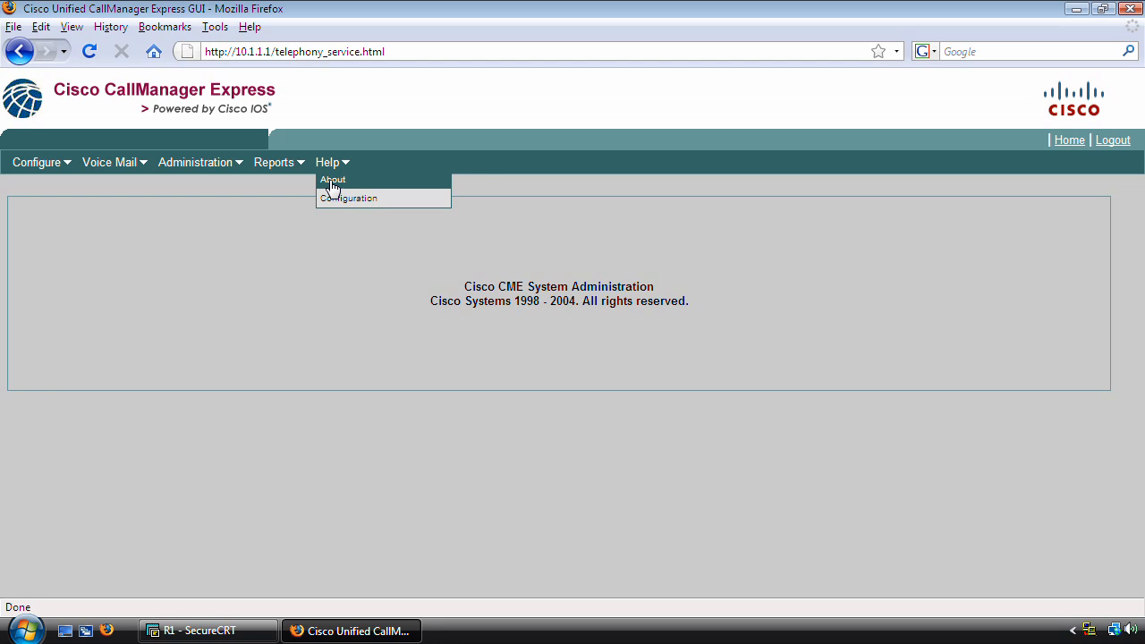
click(331, 179)
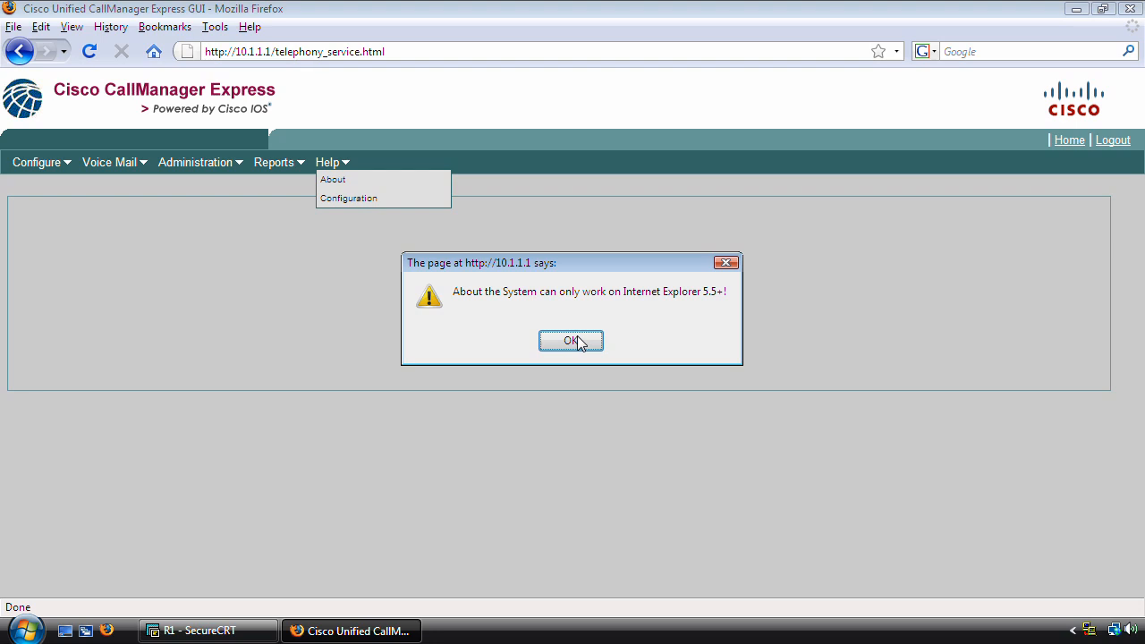
mouse_move(577, 349)
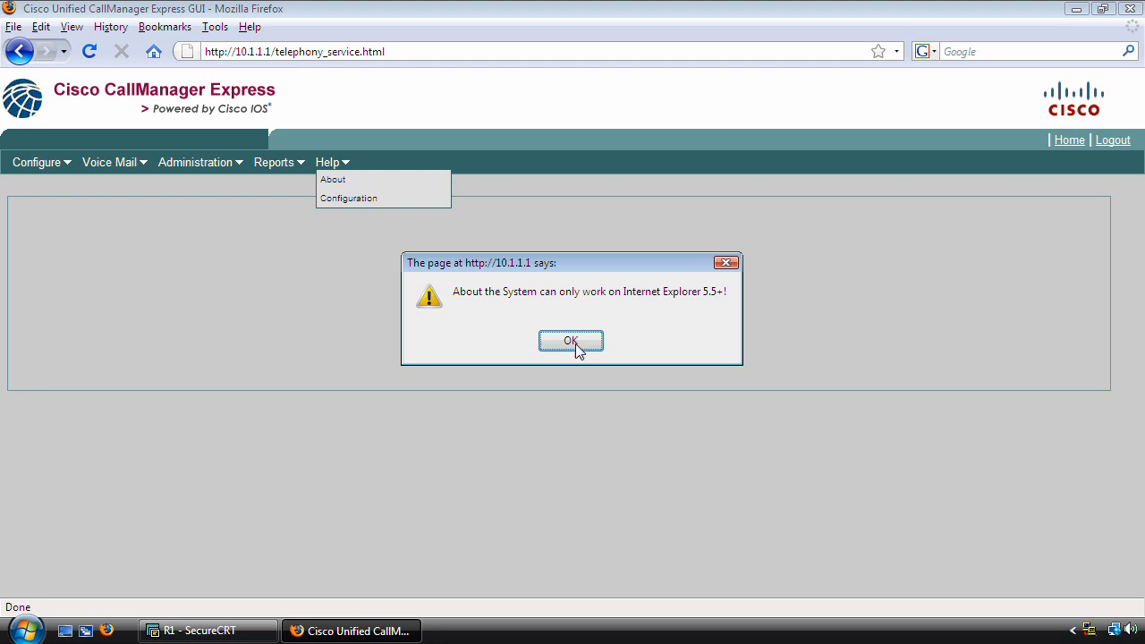
click(571, 341)
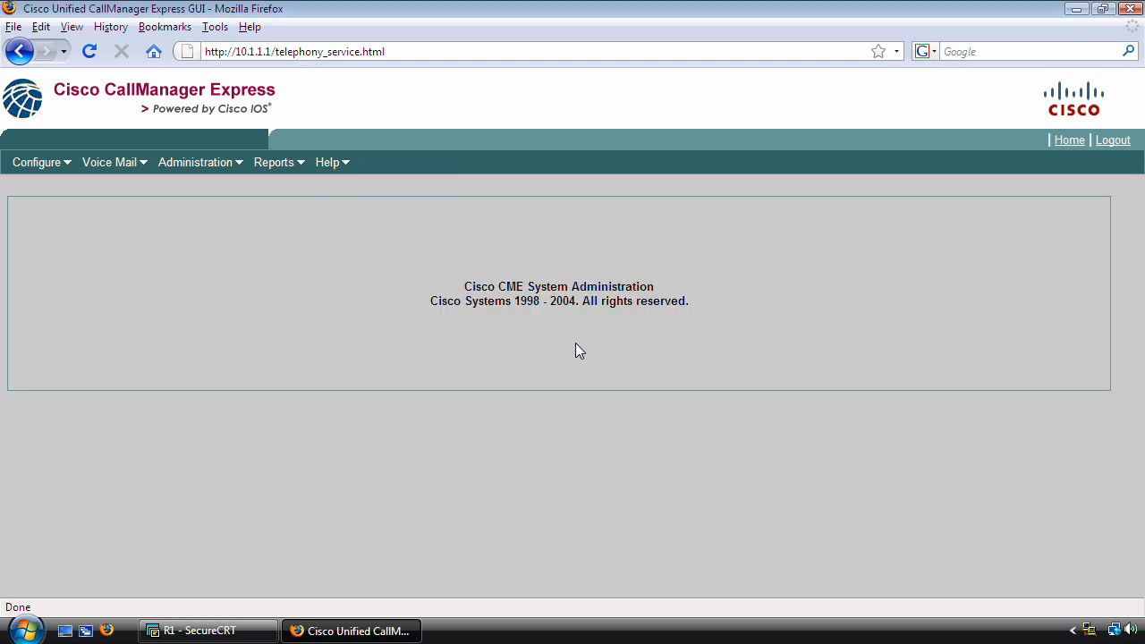
mouse_move(452, 234)
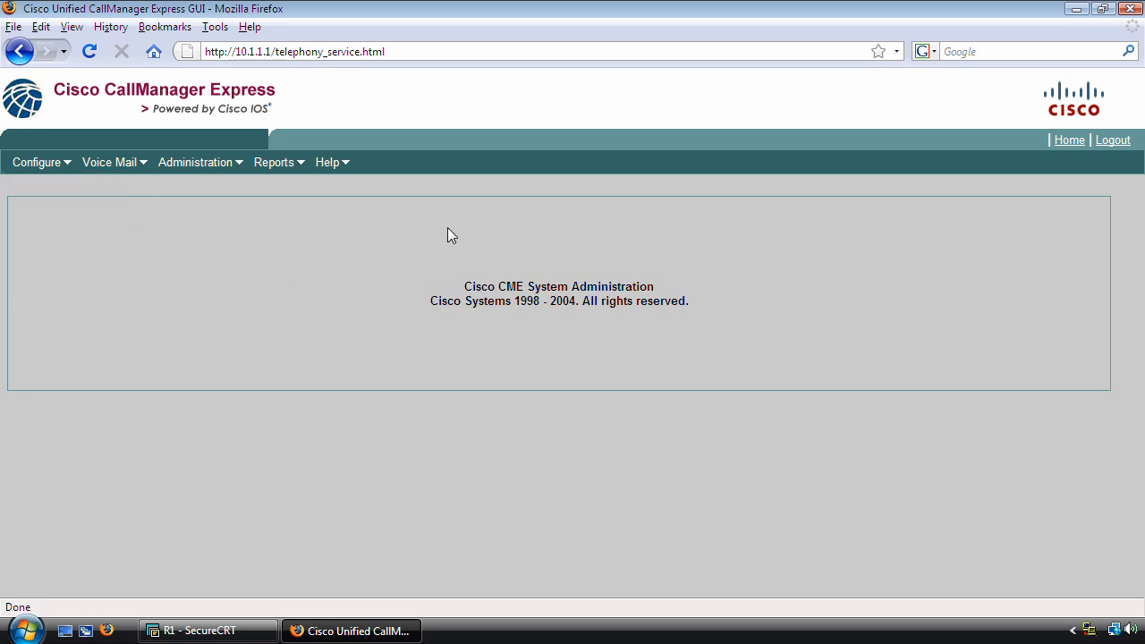